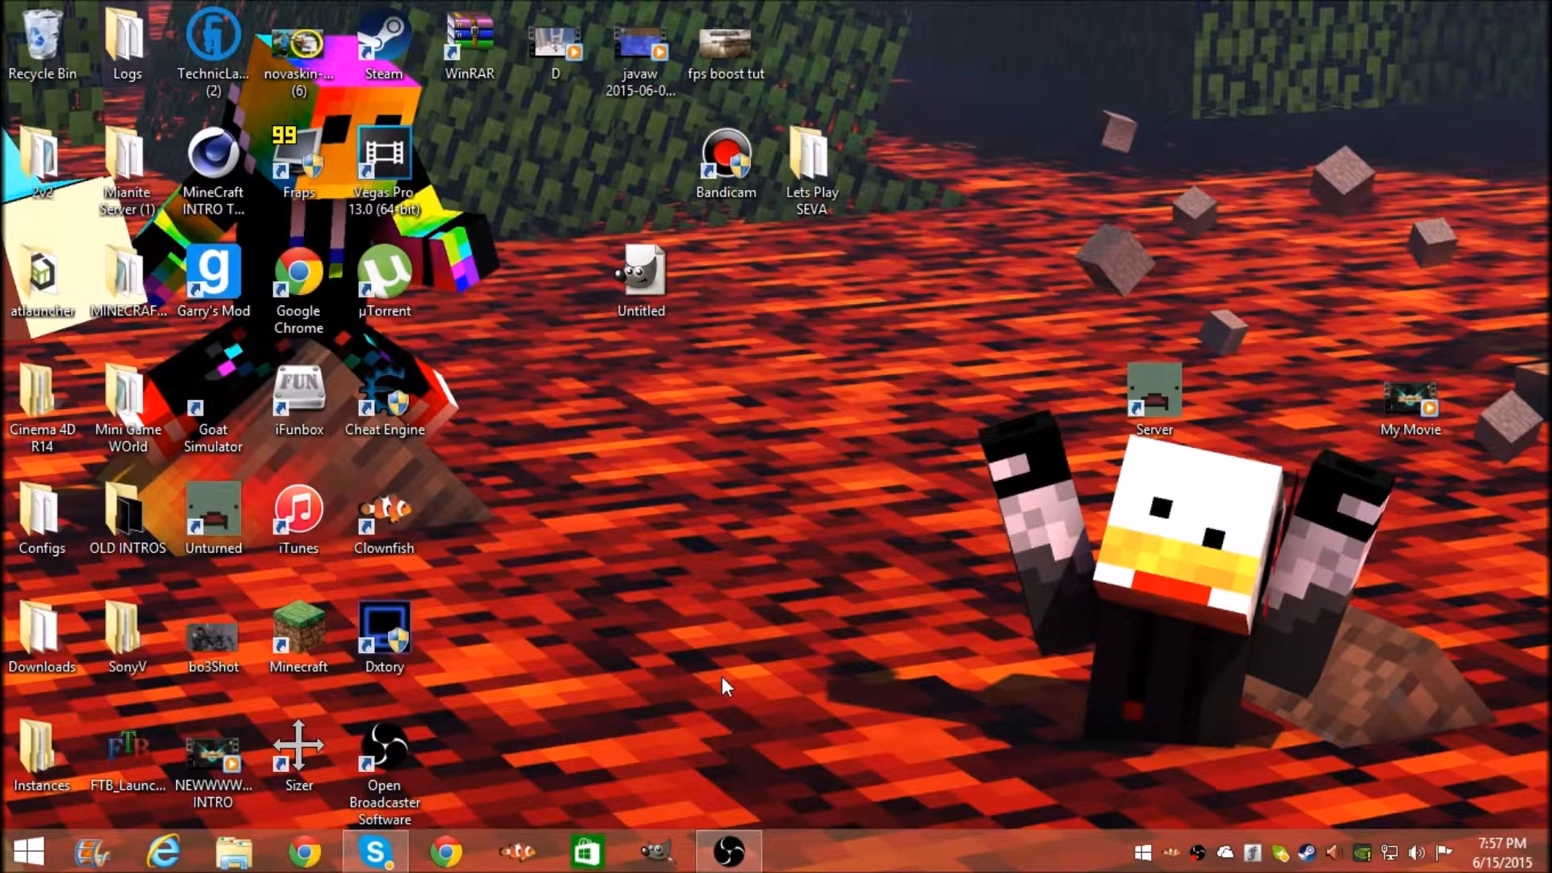
mouse_move(541, 478)
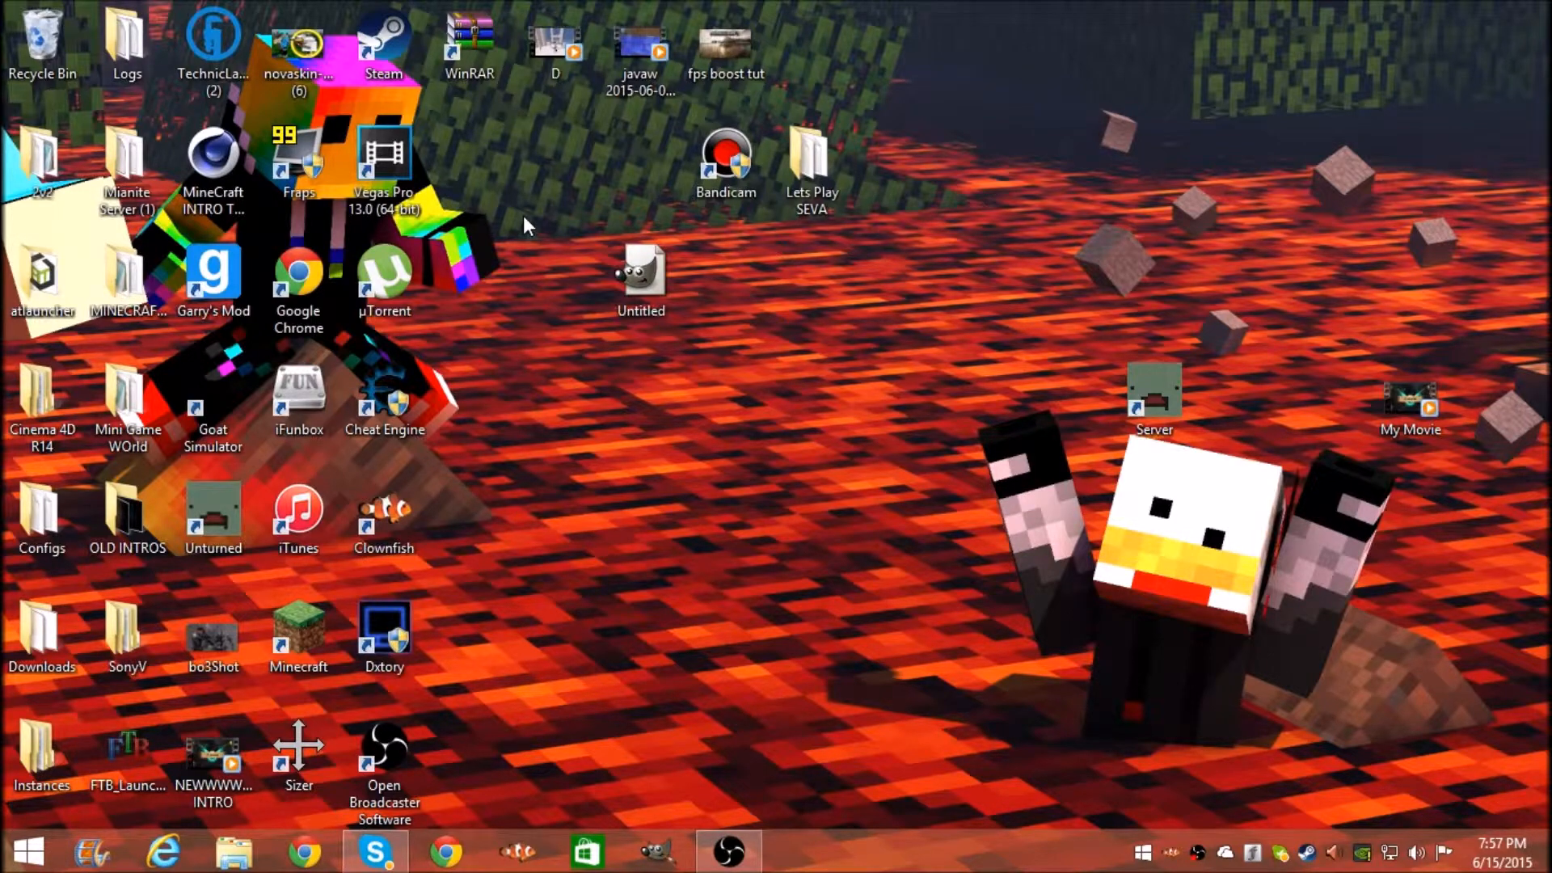
mouse_move(443, 8)
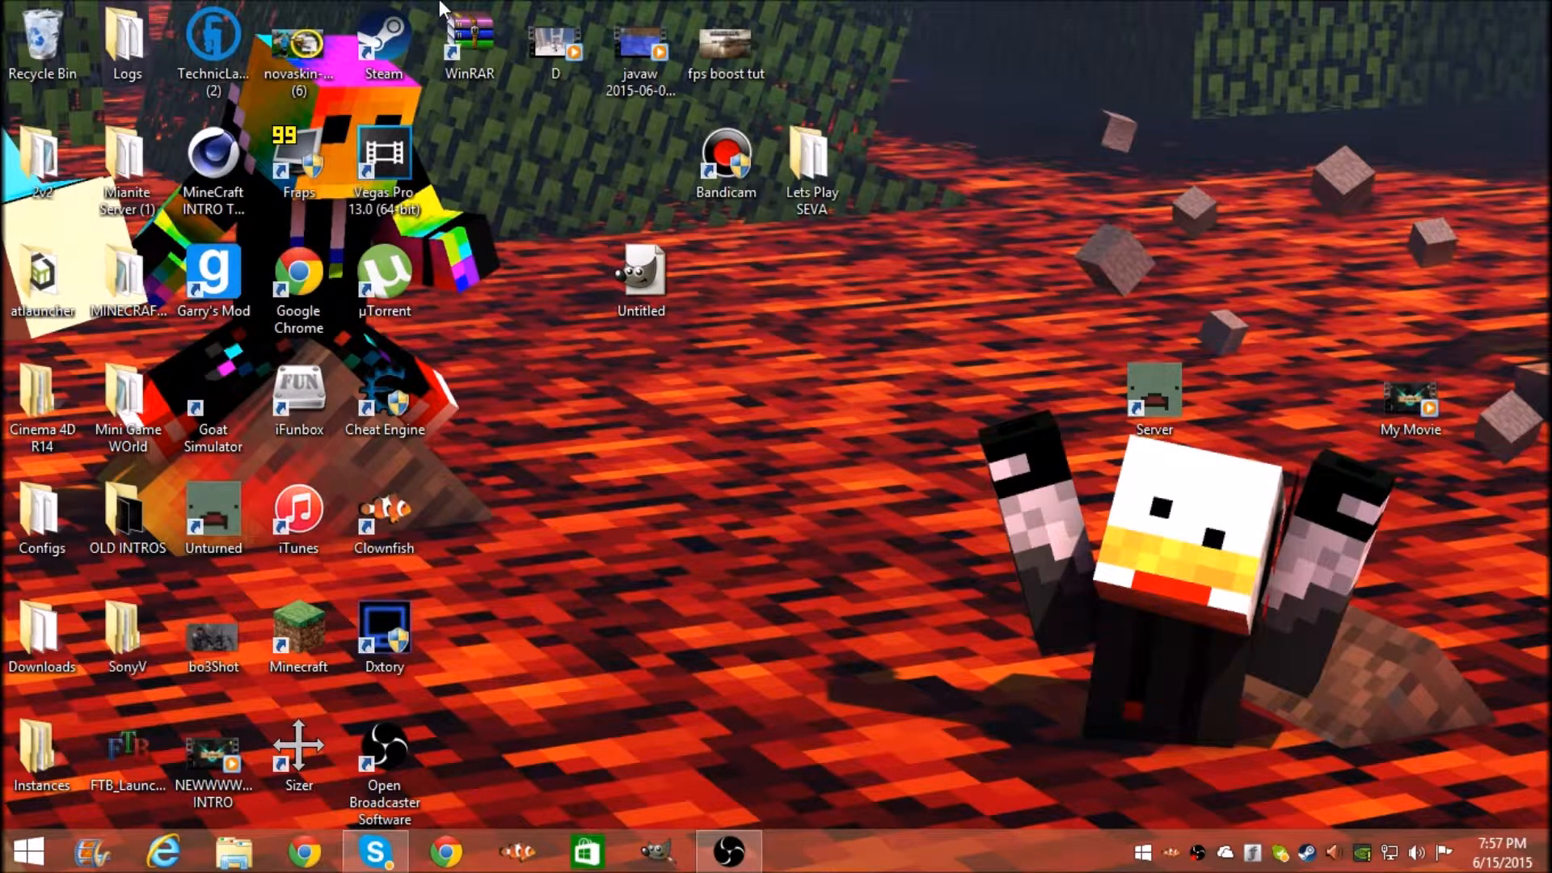
mouse_move(312, 215)
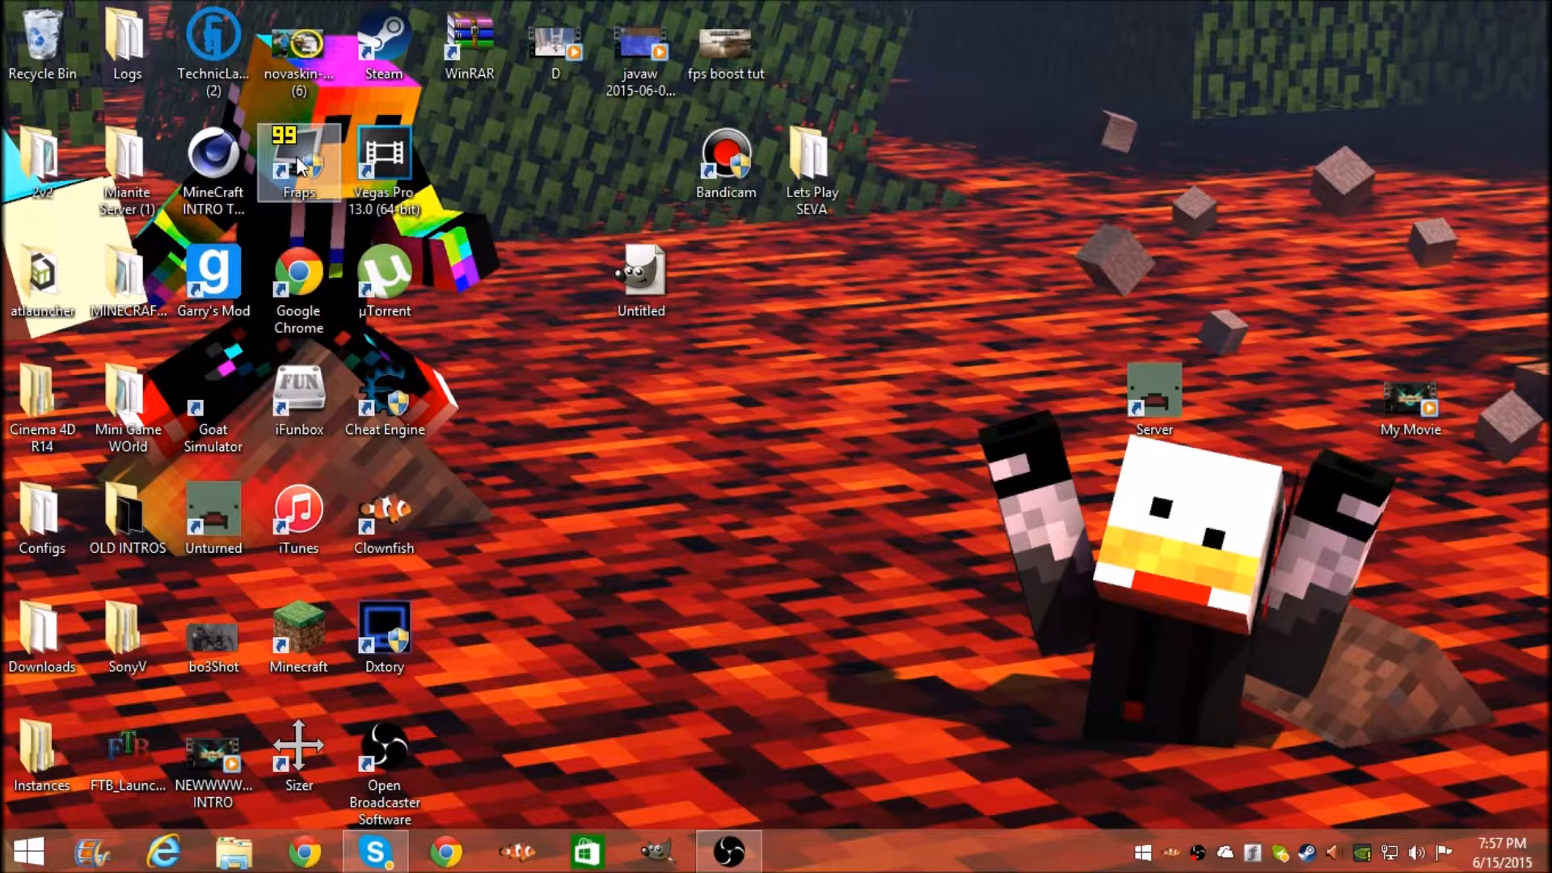
mouse_move(299, 158)
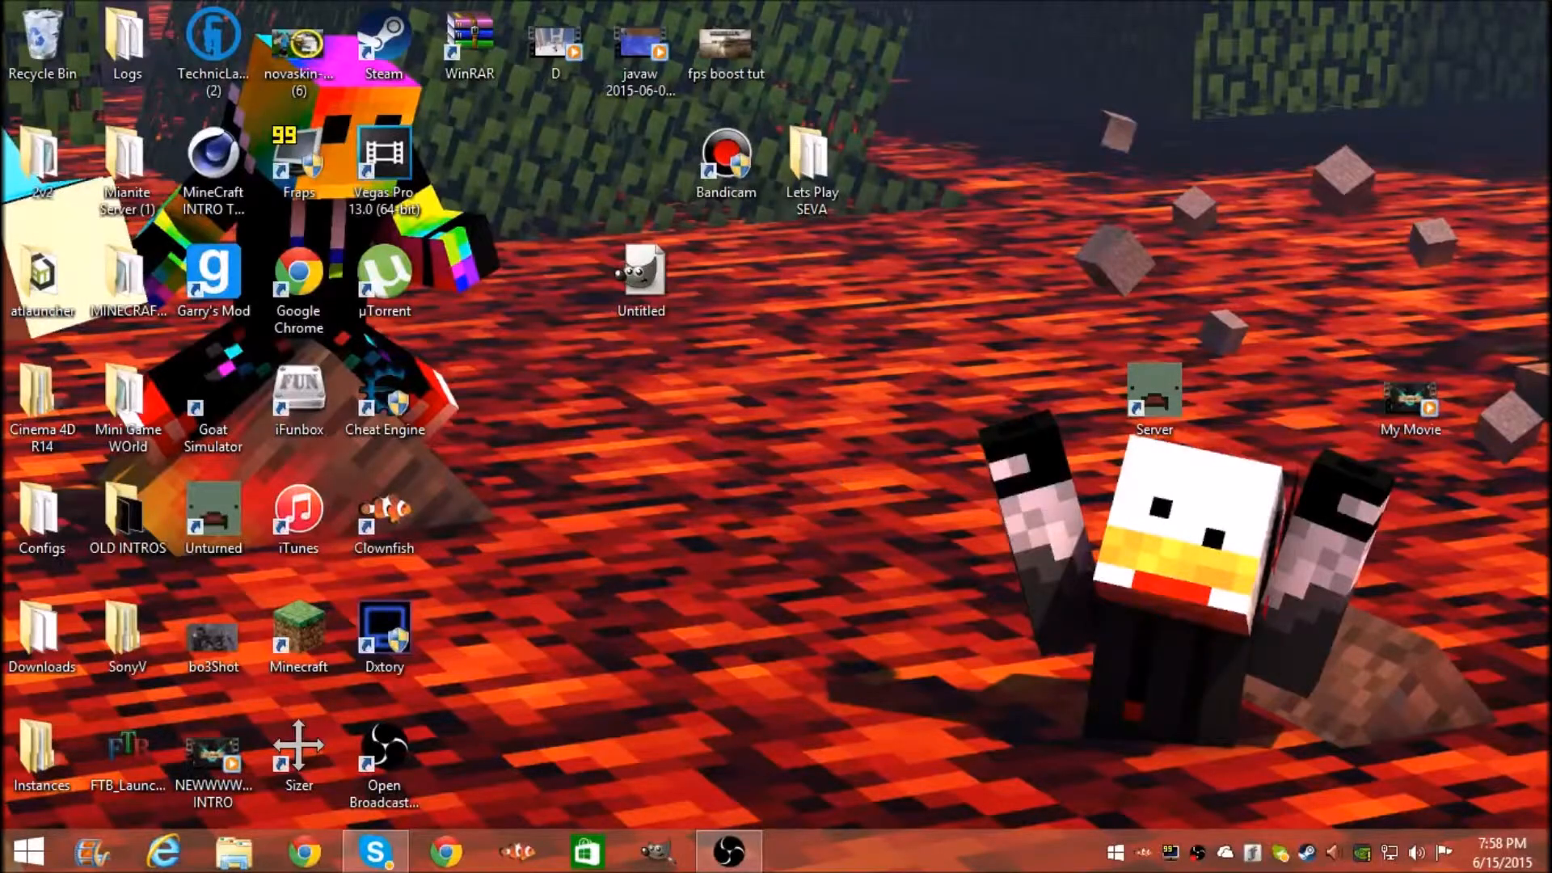
Step: Launch Fraps from the desktop shortcut and view its General settings with always-on-top enabled
double_click(298, 159)
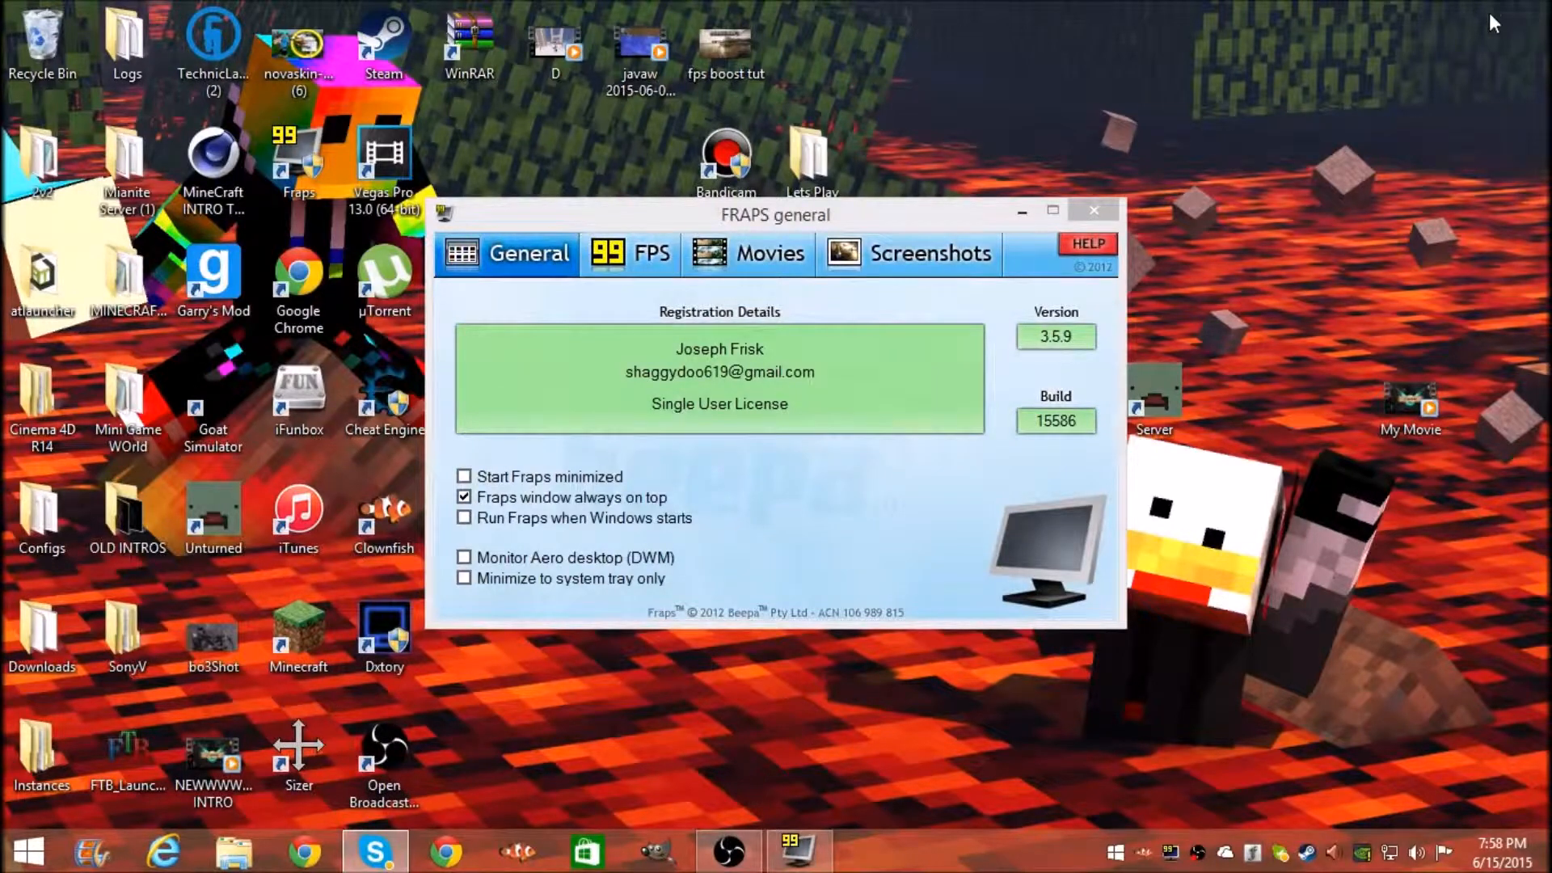
mouse_move(625, 215)
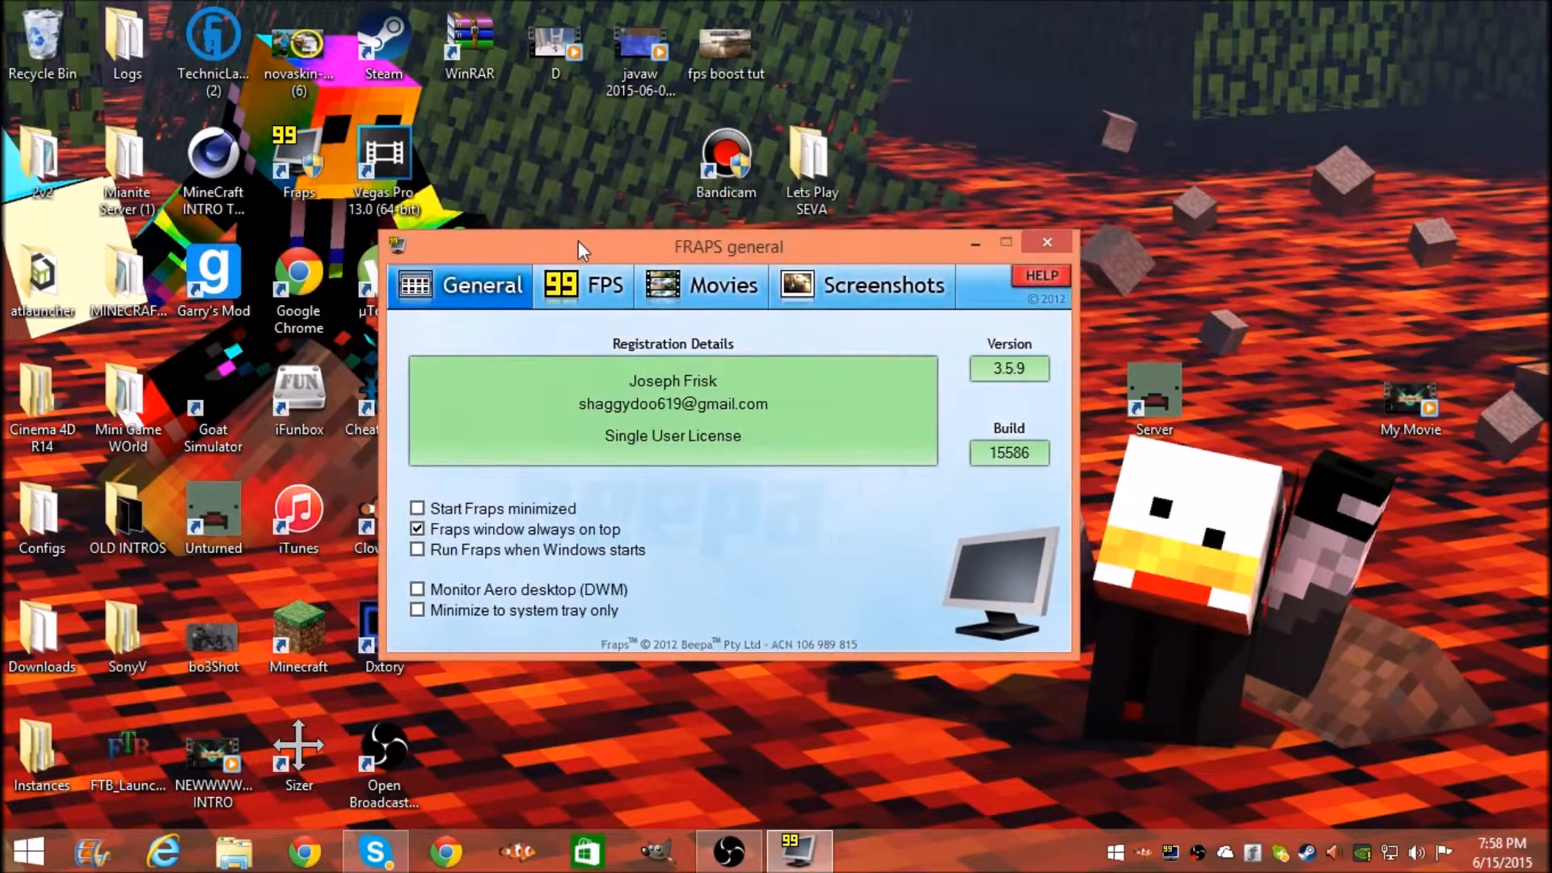
mouse_move(518, 508)
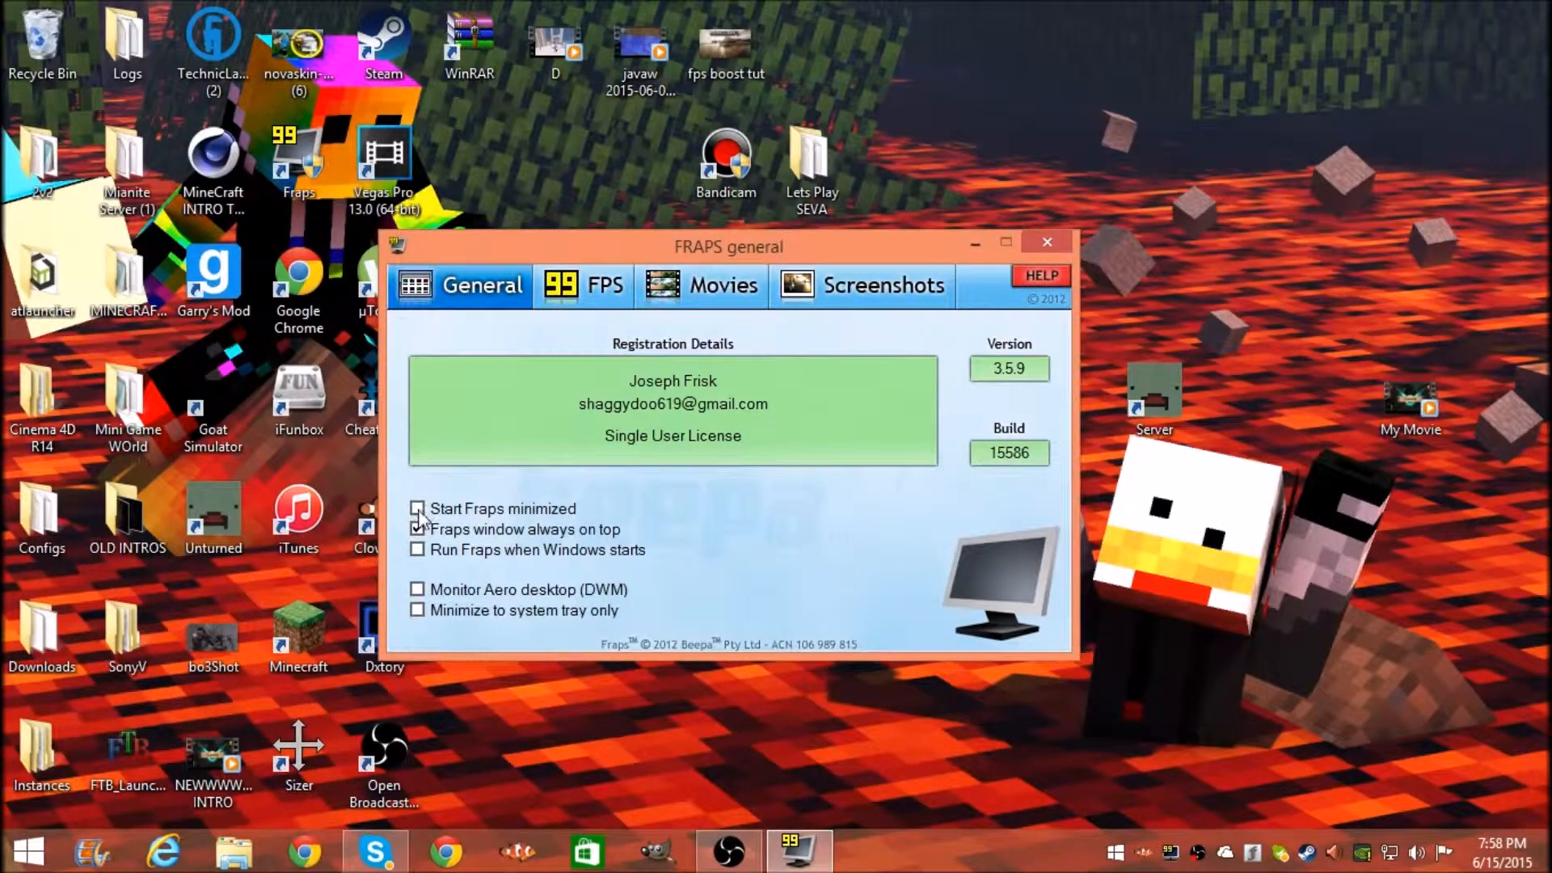
left_click(417, 529)
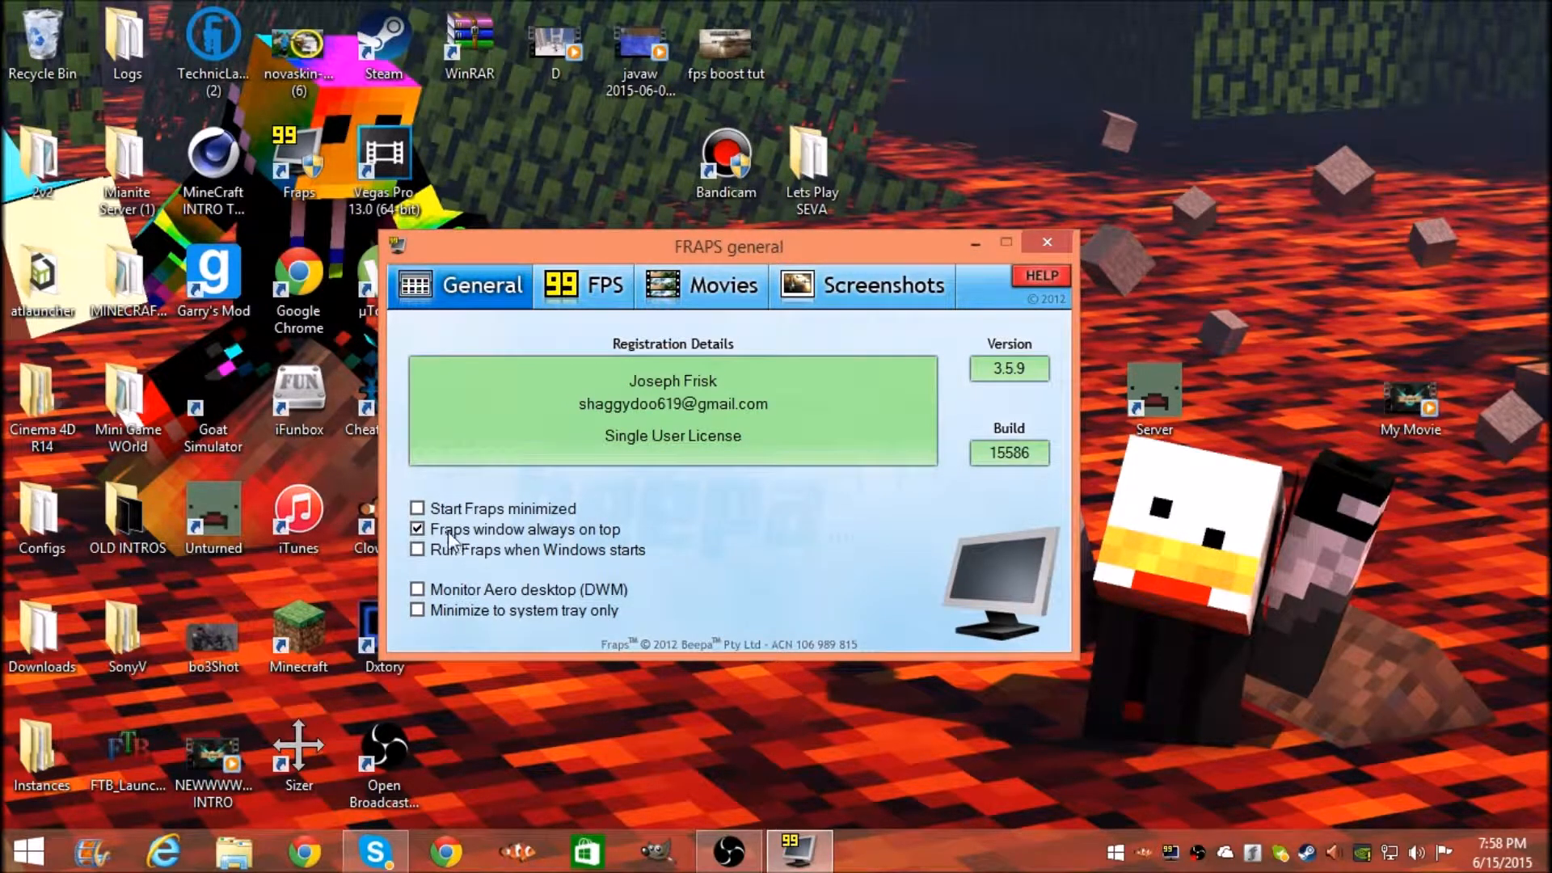
mouse_move(485, 535)
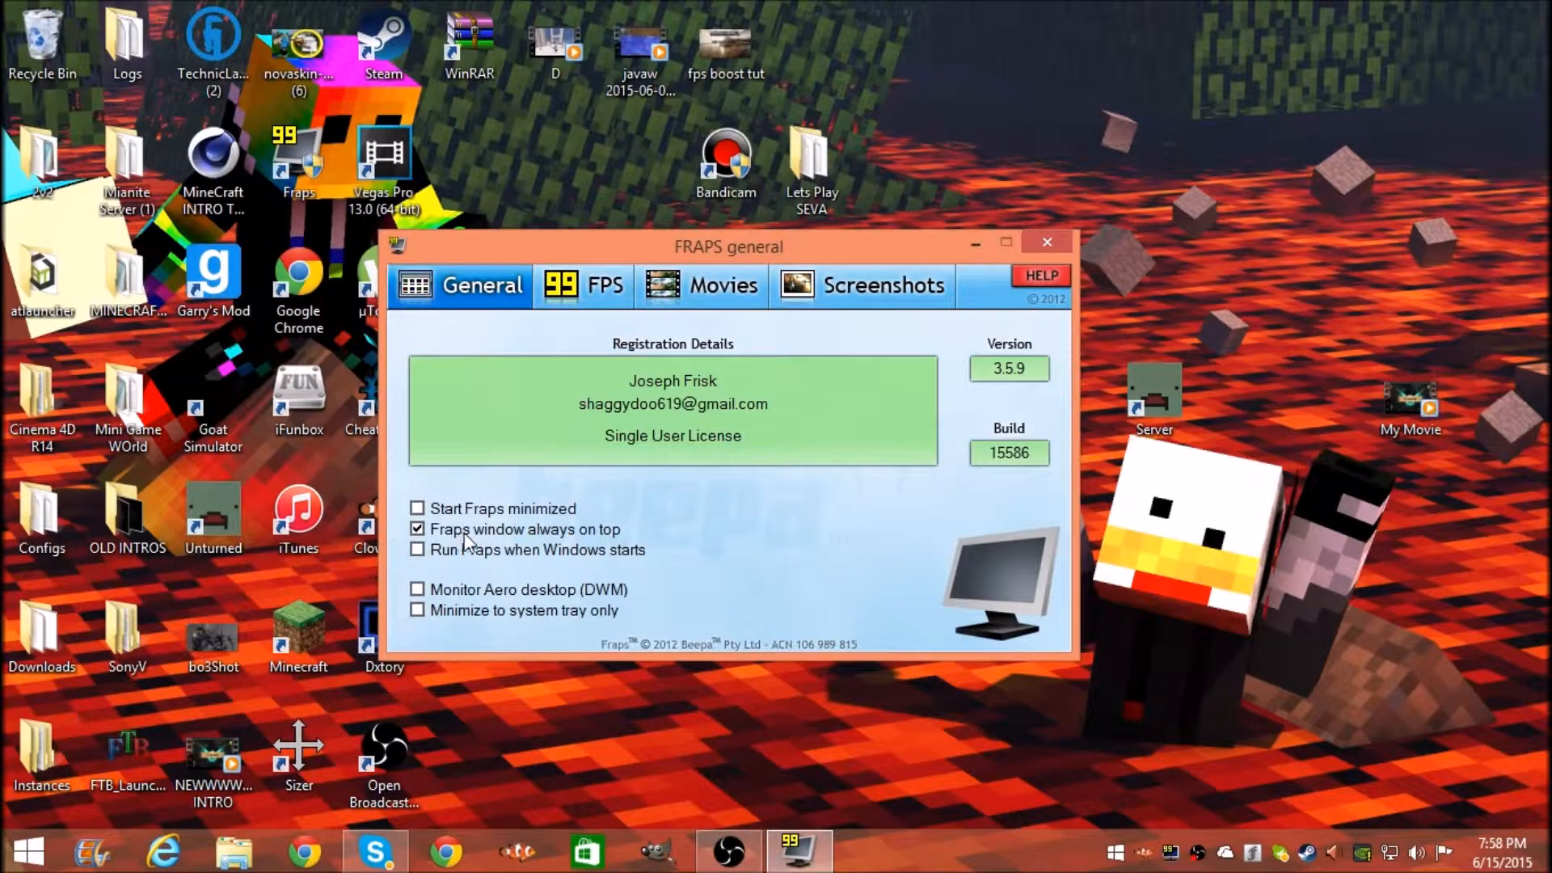
mouse_move(579, 643)
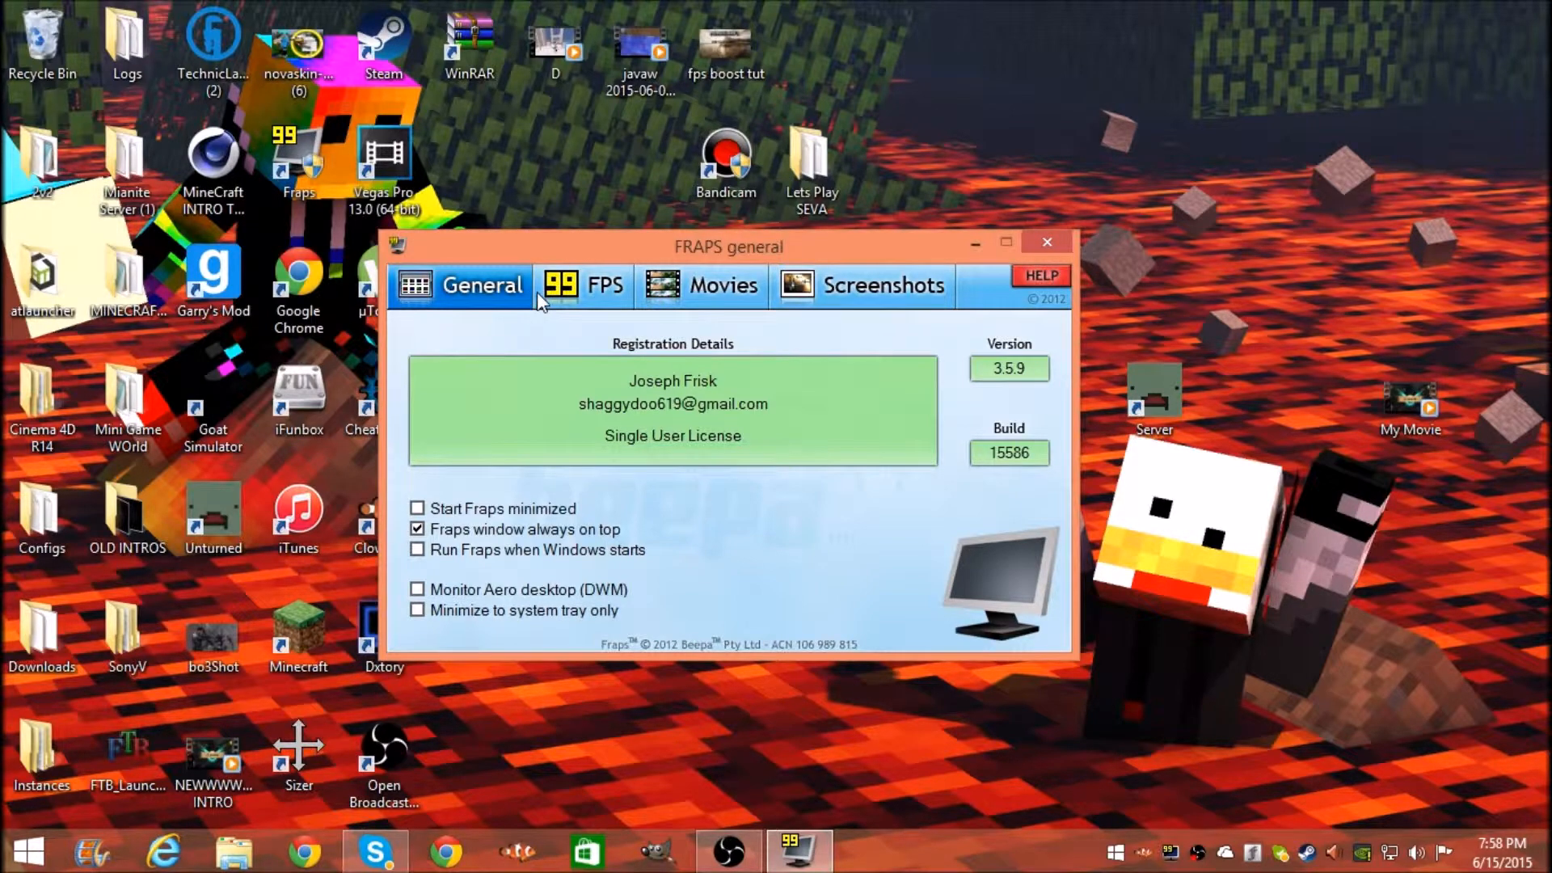
Step: Show the FPS settings and inspect the C:\Fraps\Benchmarks folder containing a FRAPSLOG file
left_click(584, 284)
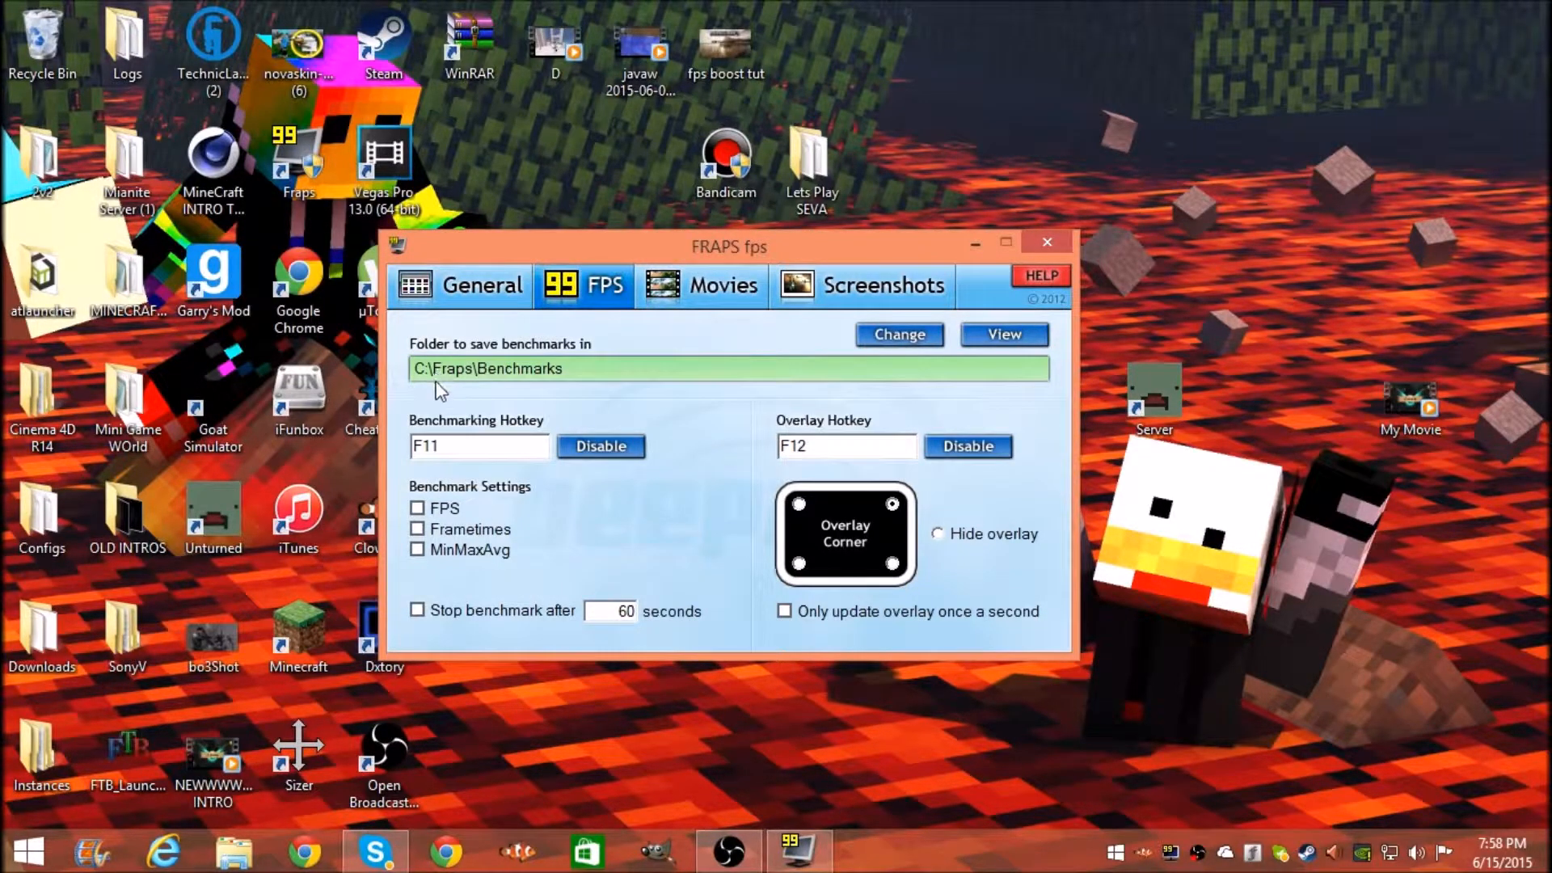
mouse_move(583, 376)
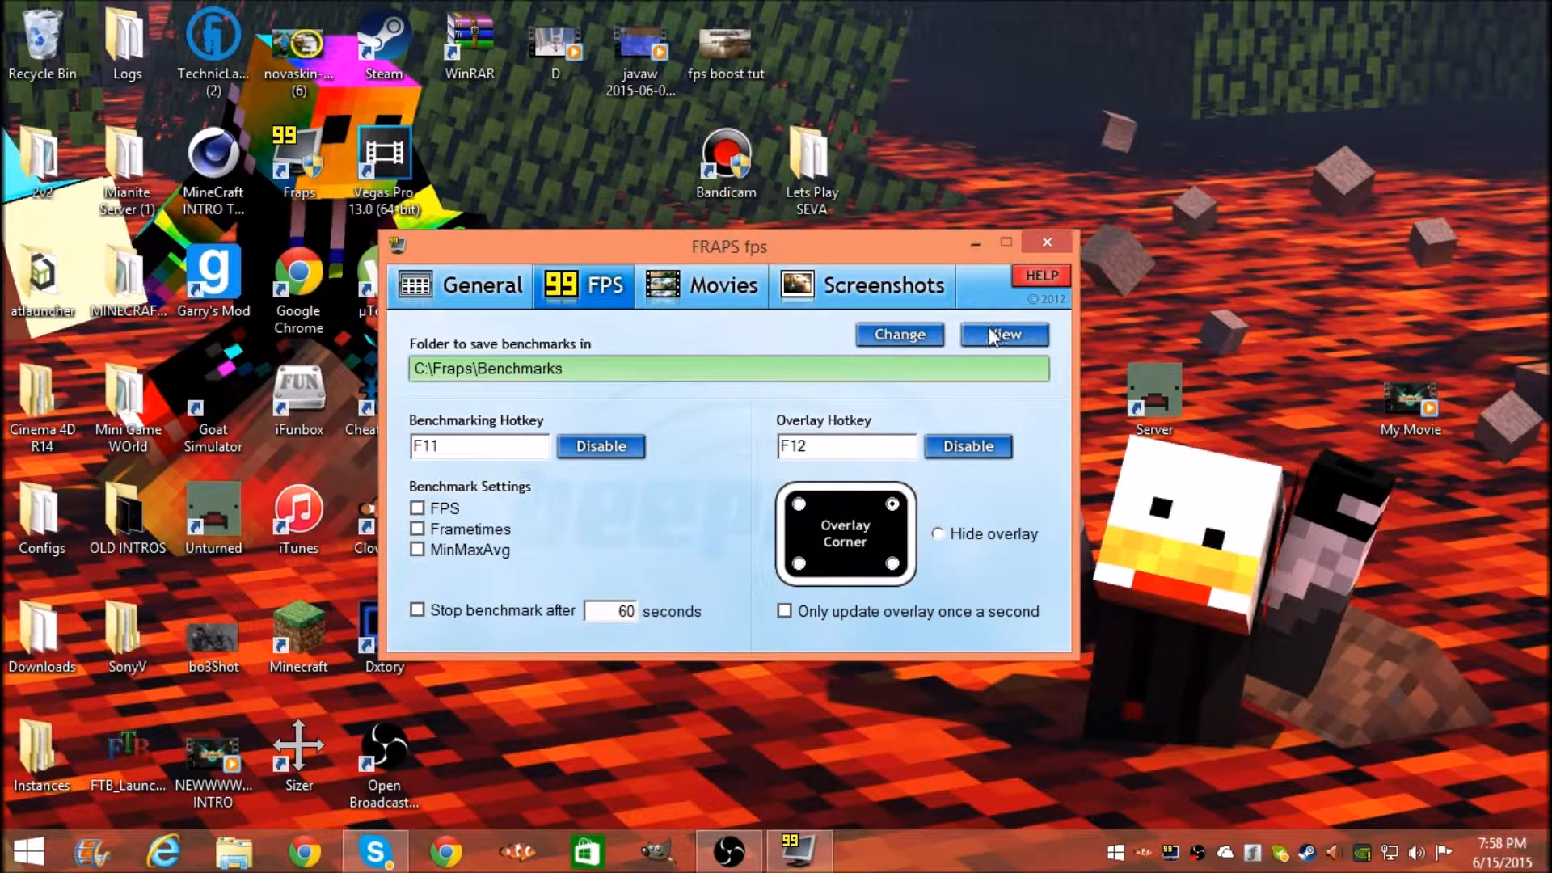
left_click(1003, 333)
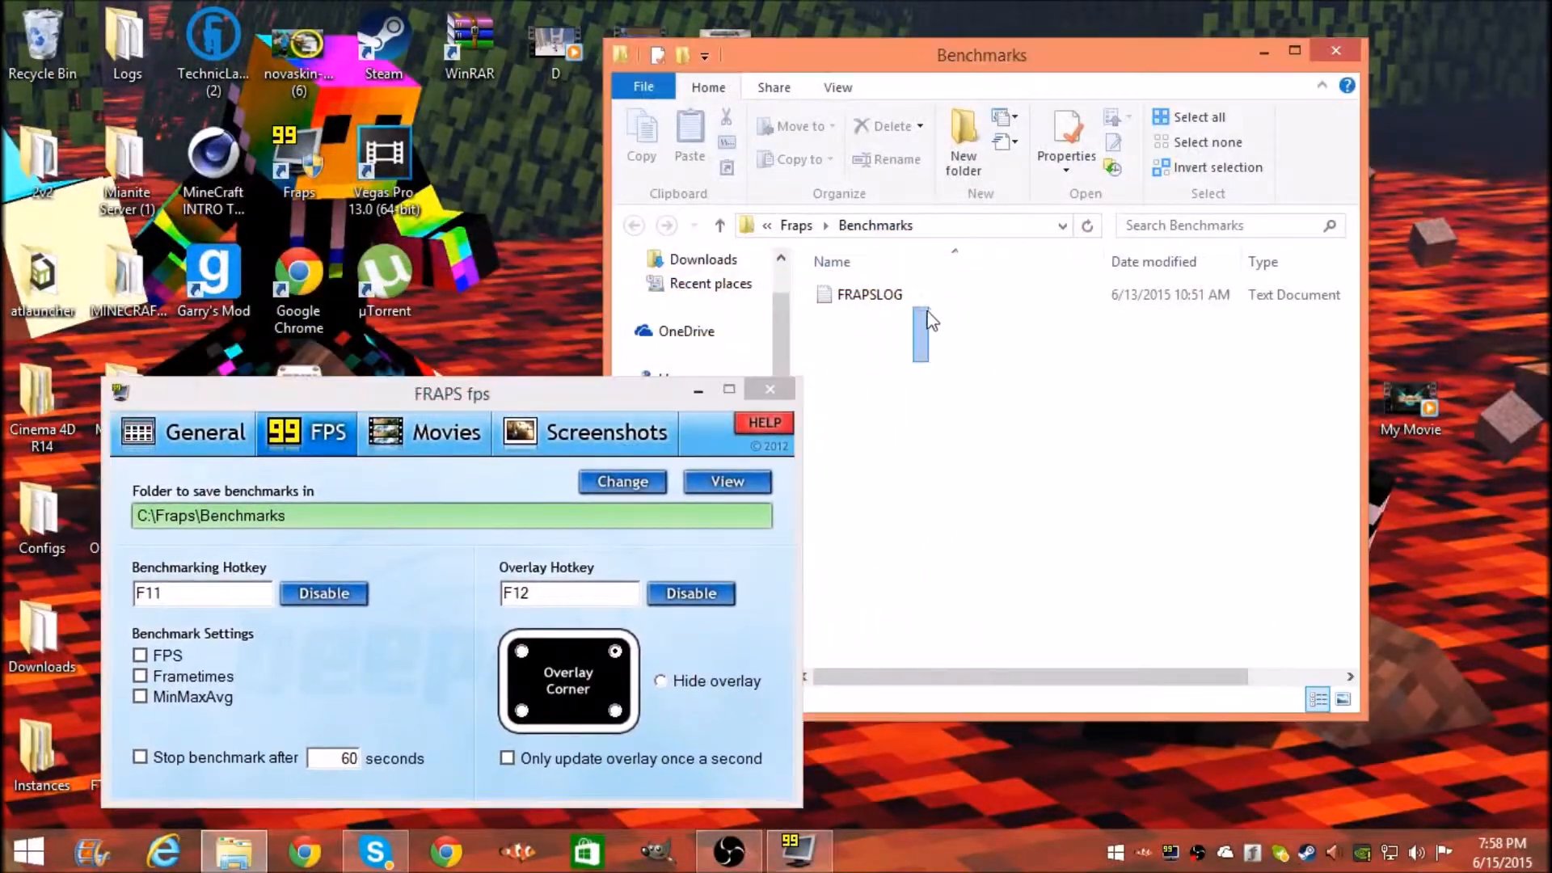
left_click_drag(920, 327, 1254, 540)
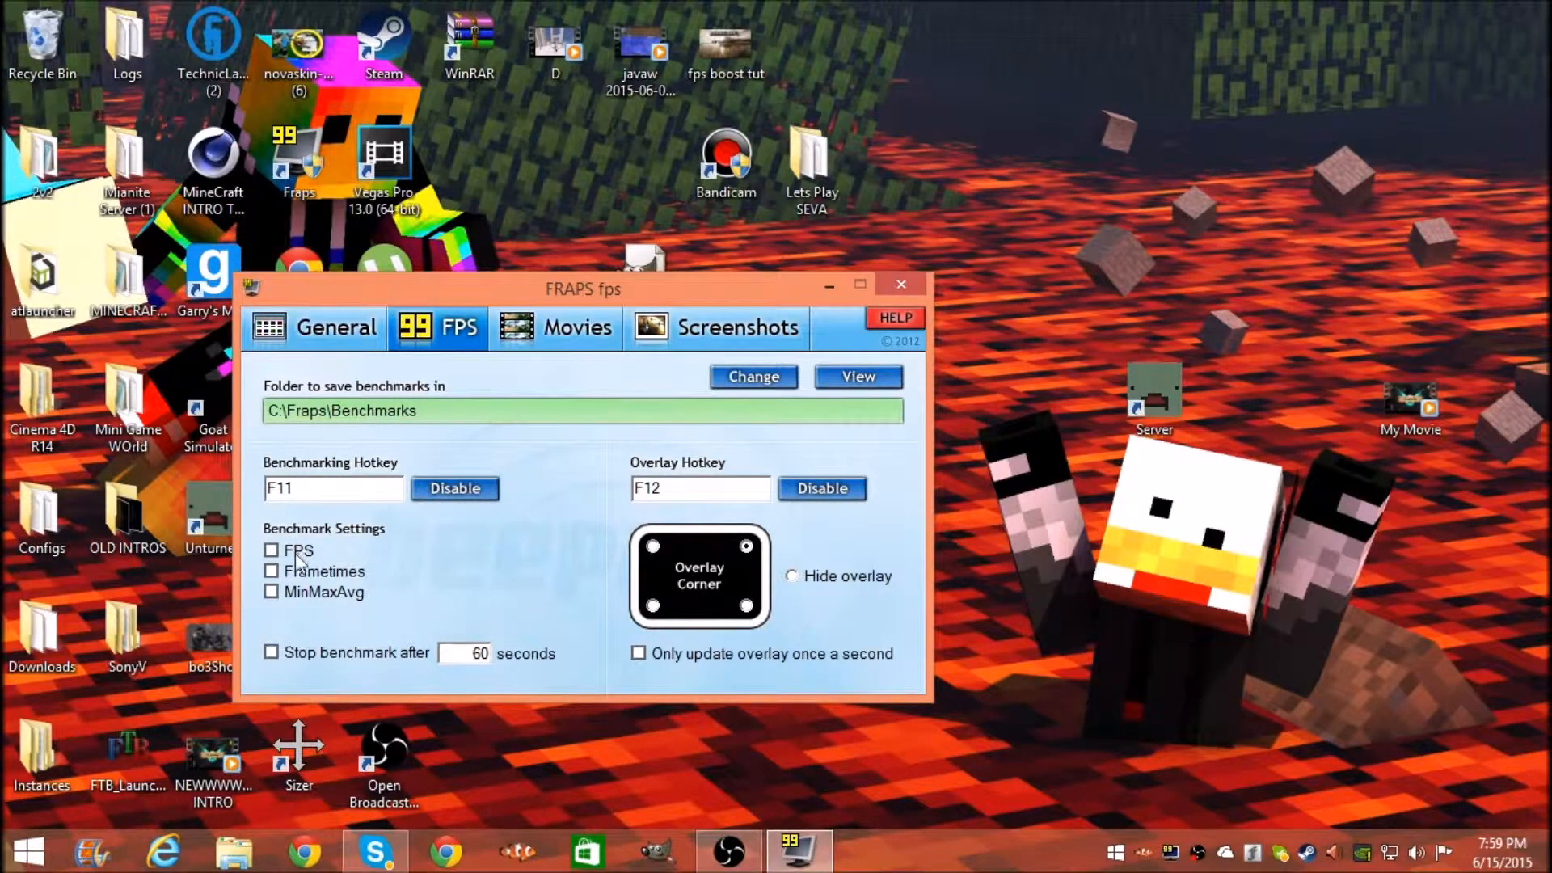
mouse_move(336, 671)
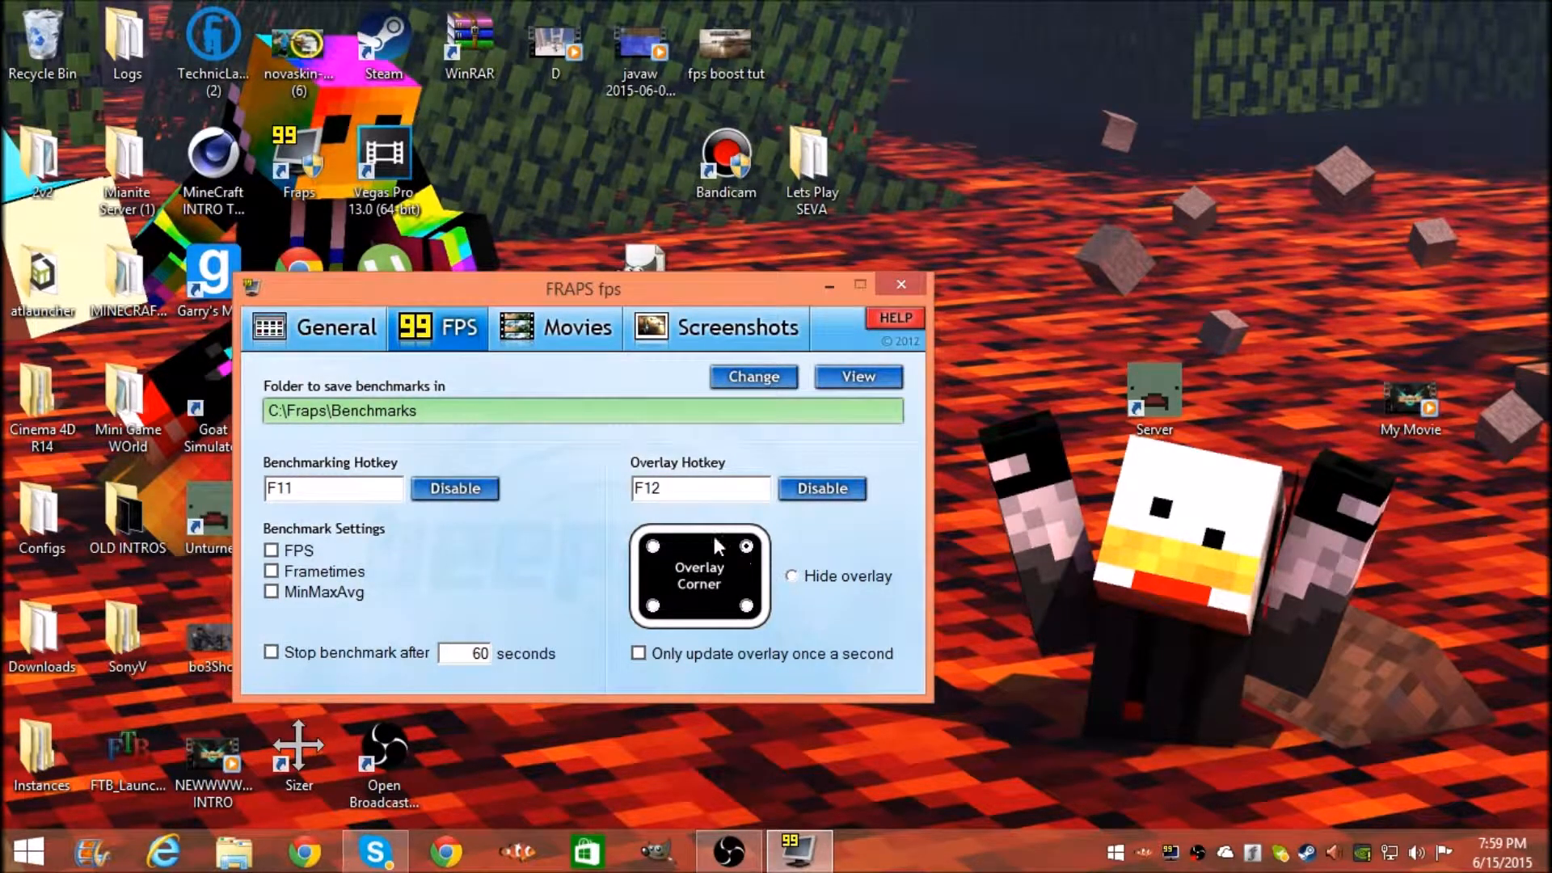
mouse_move(708, 519)
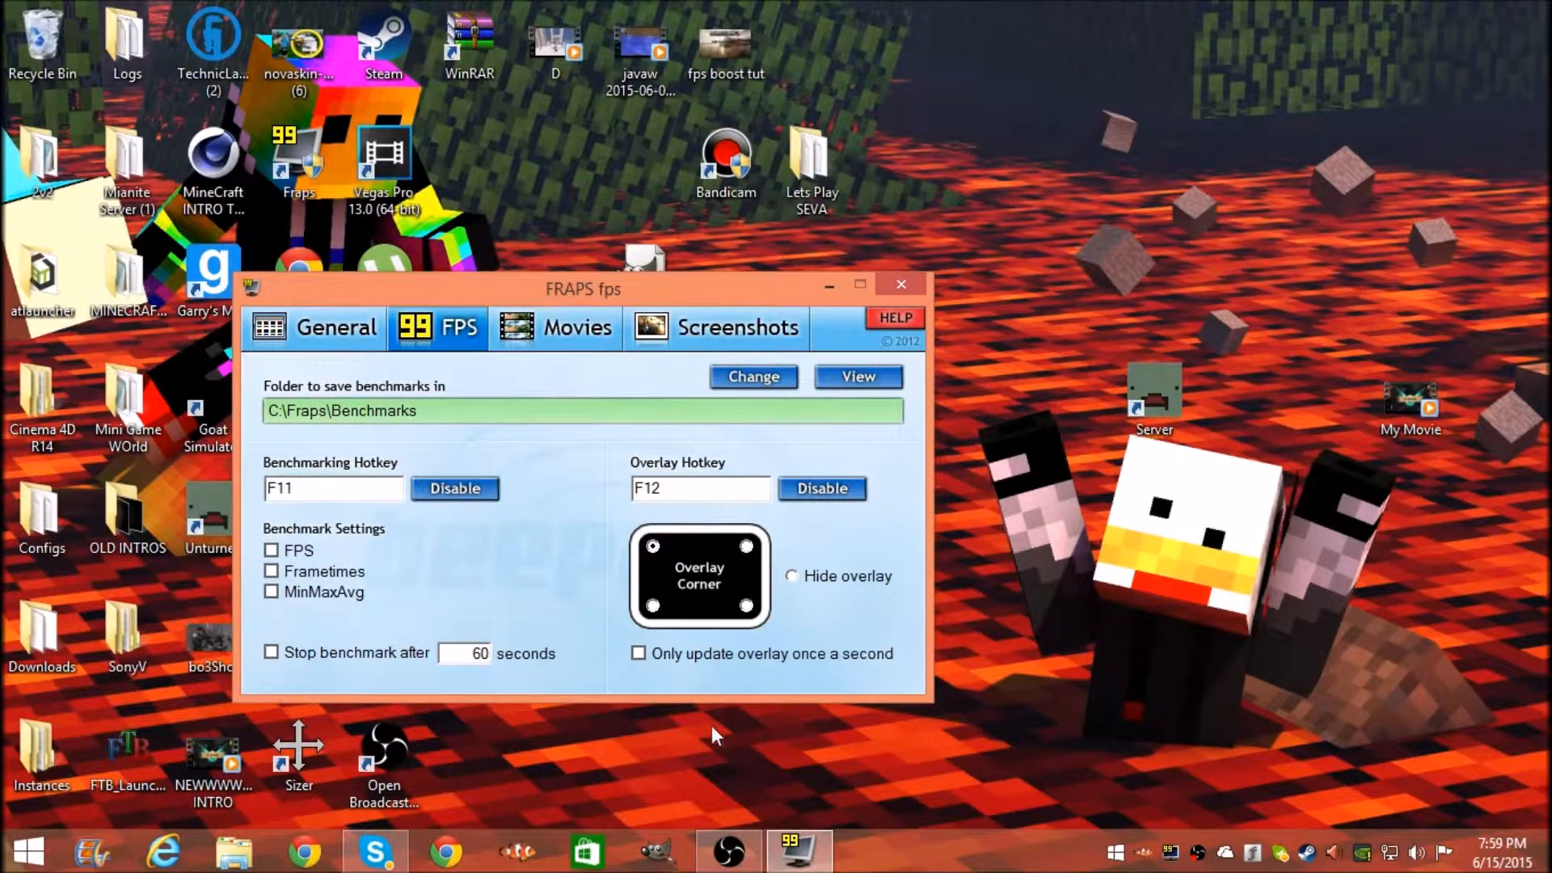
mouse_move(486, 199)
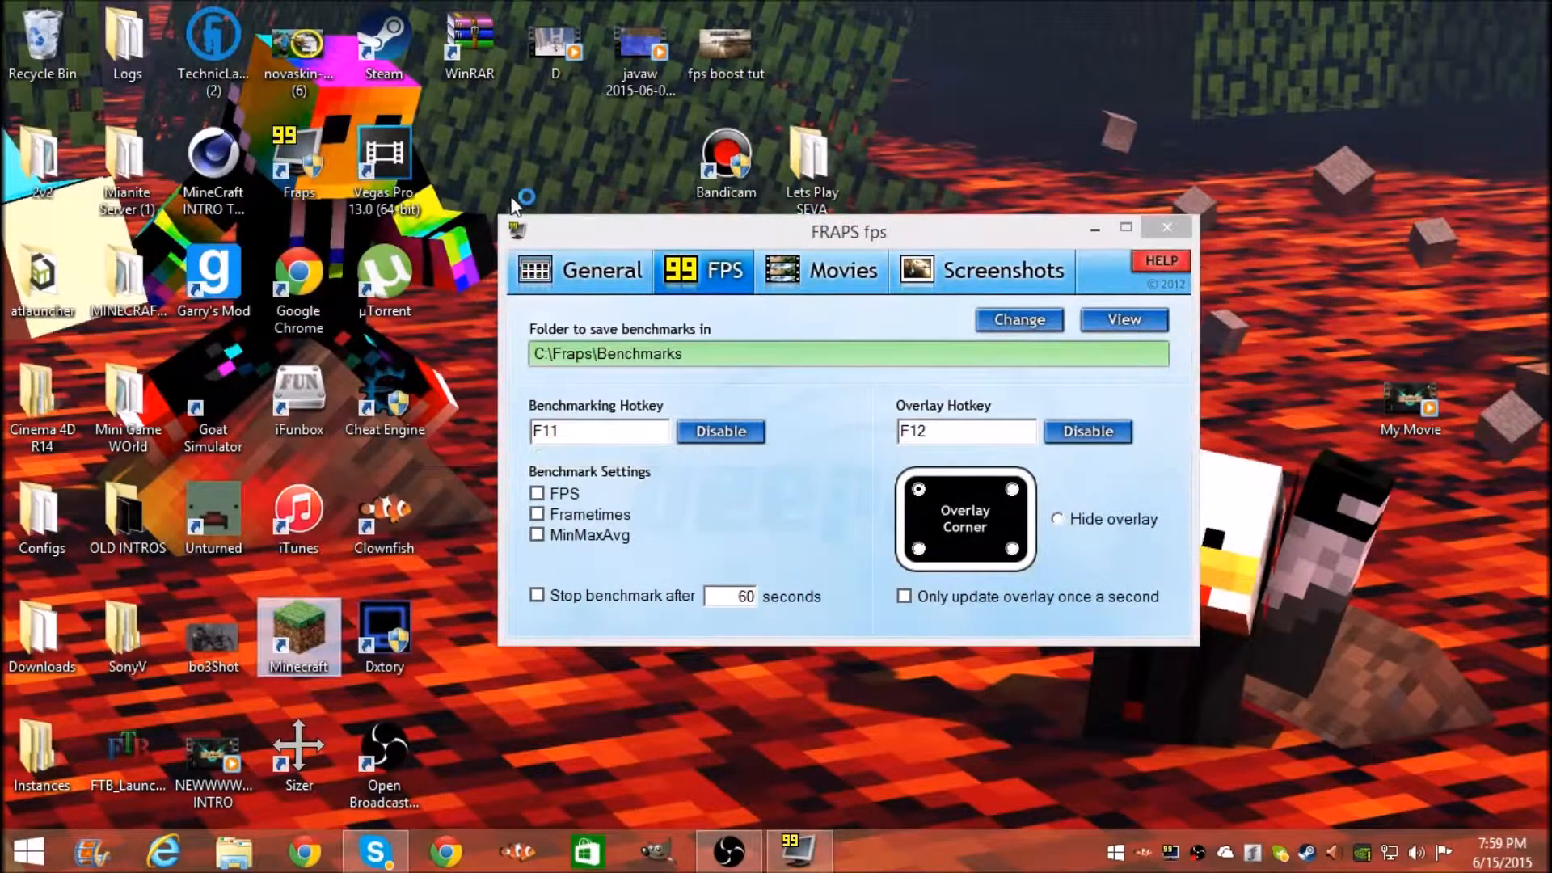
Step: Start Minecraft 1.8.4 with the OptiFine profile and show Fraps' movie capture settings for C:\Fraps\Movies
left_click_drag(848, 231, 589, 251)
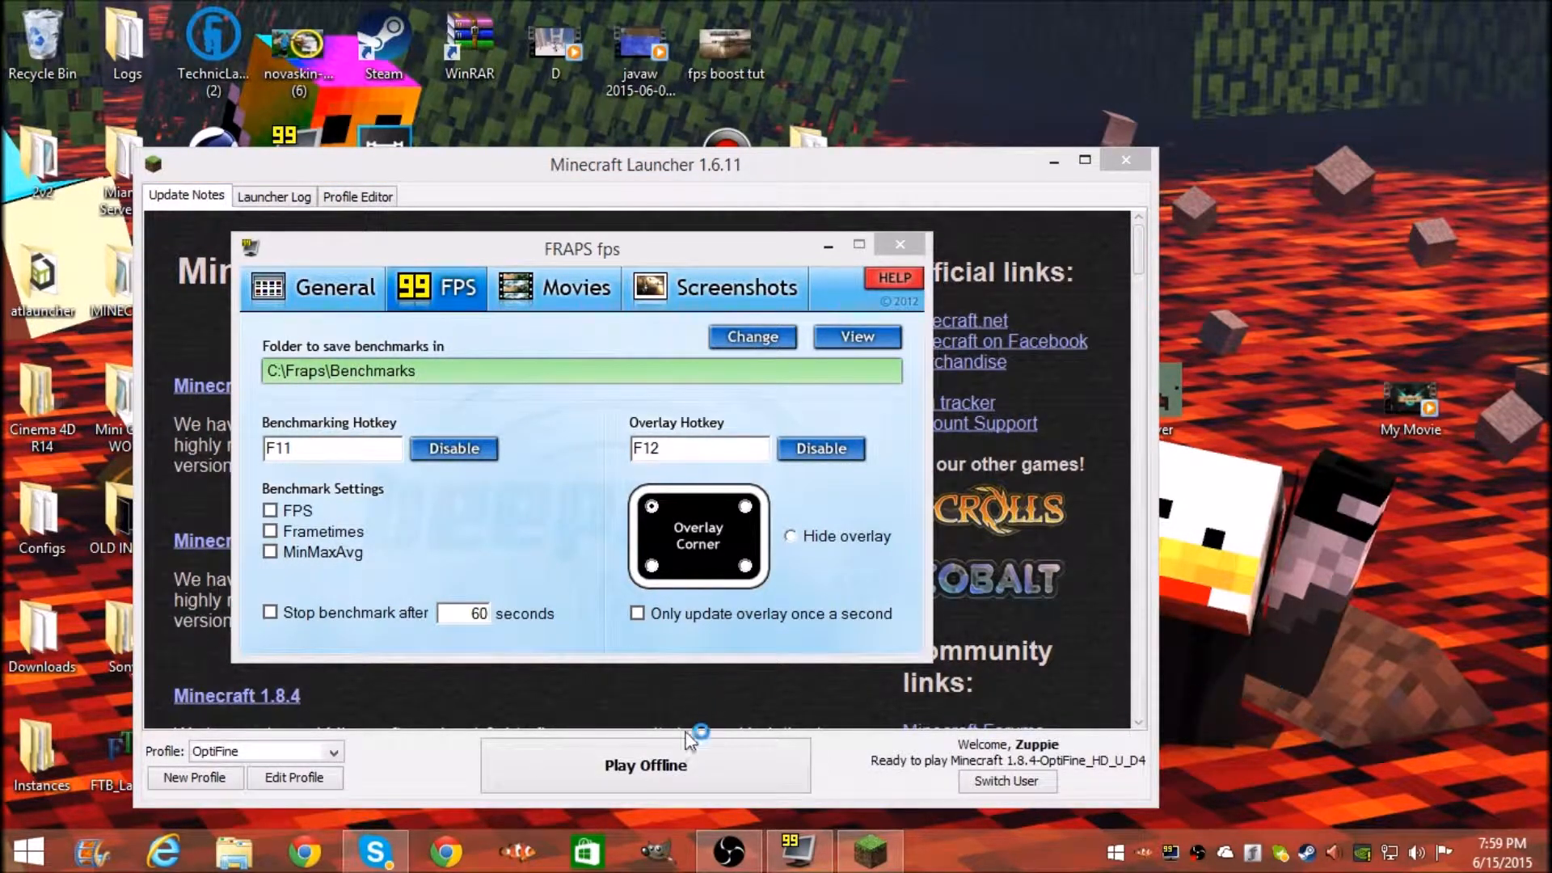
left_click(645, 764)
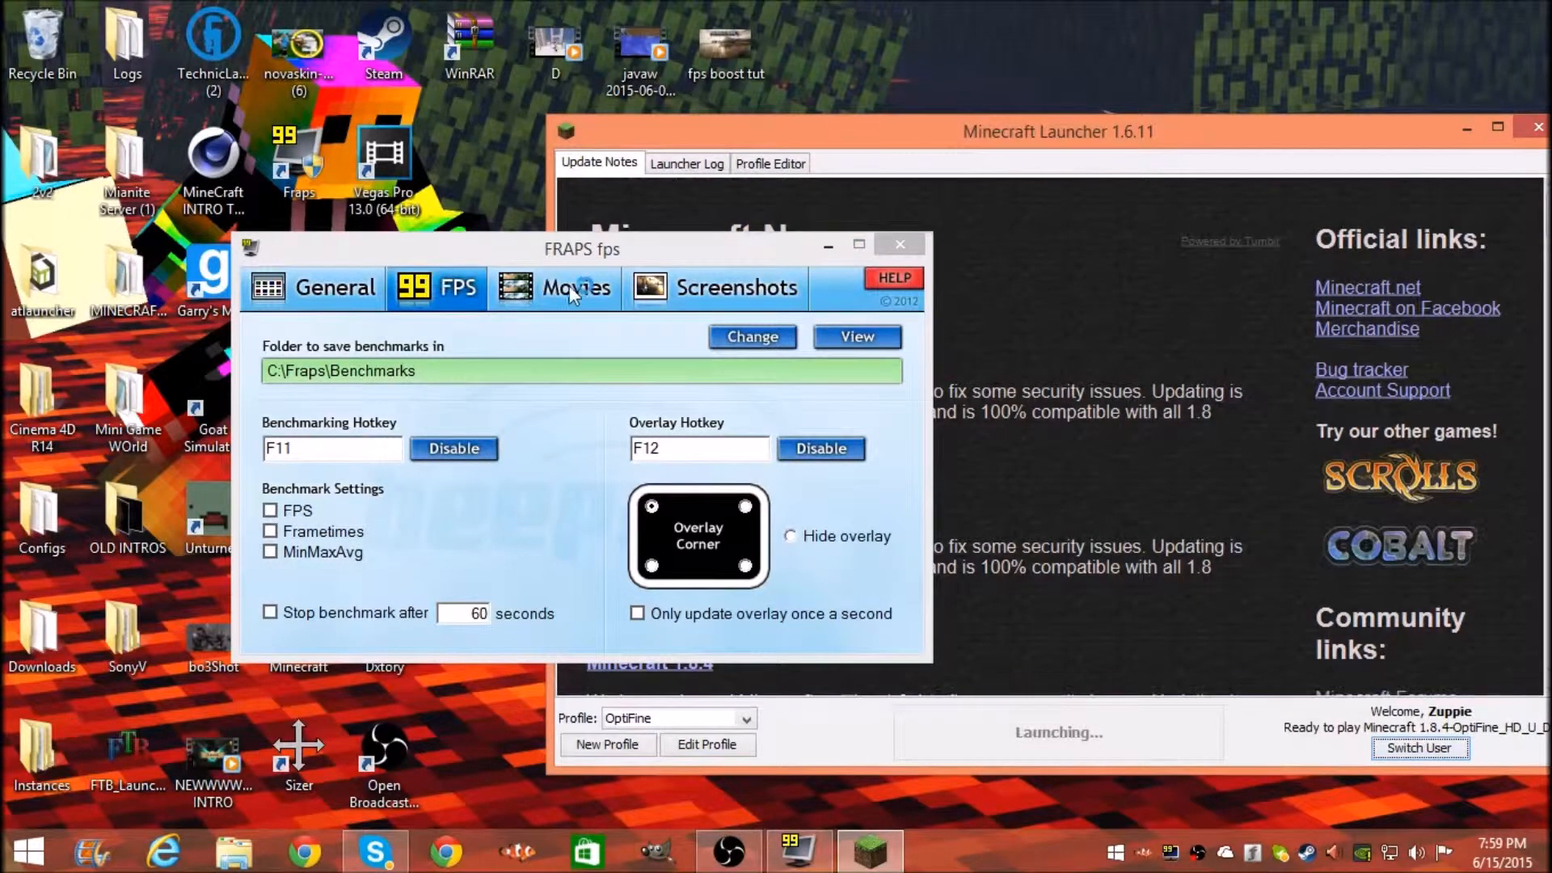
left_click(575, 288)
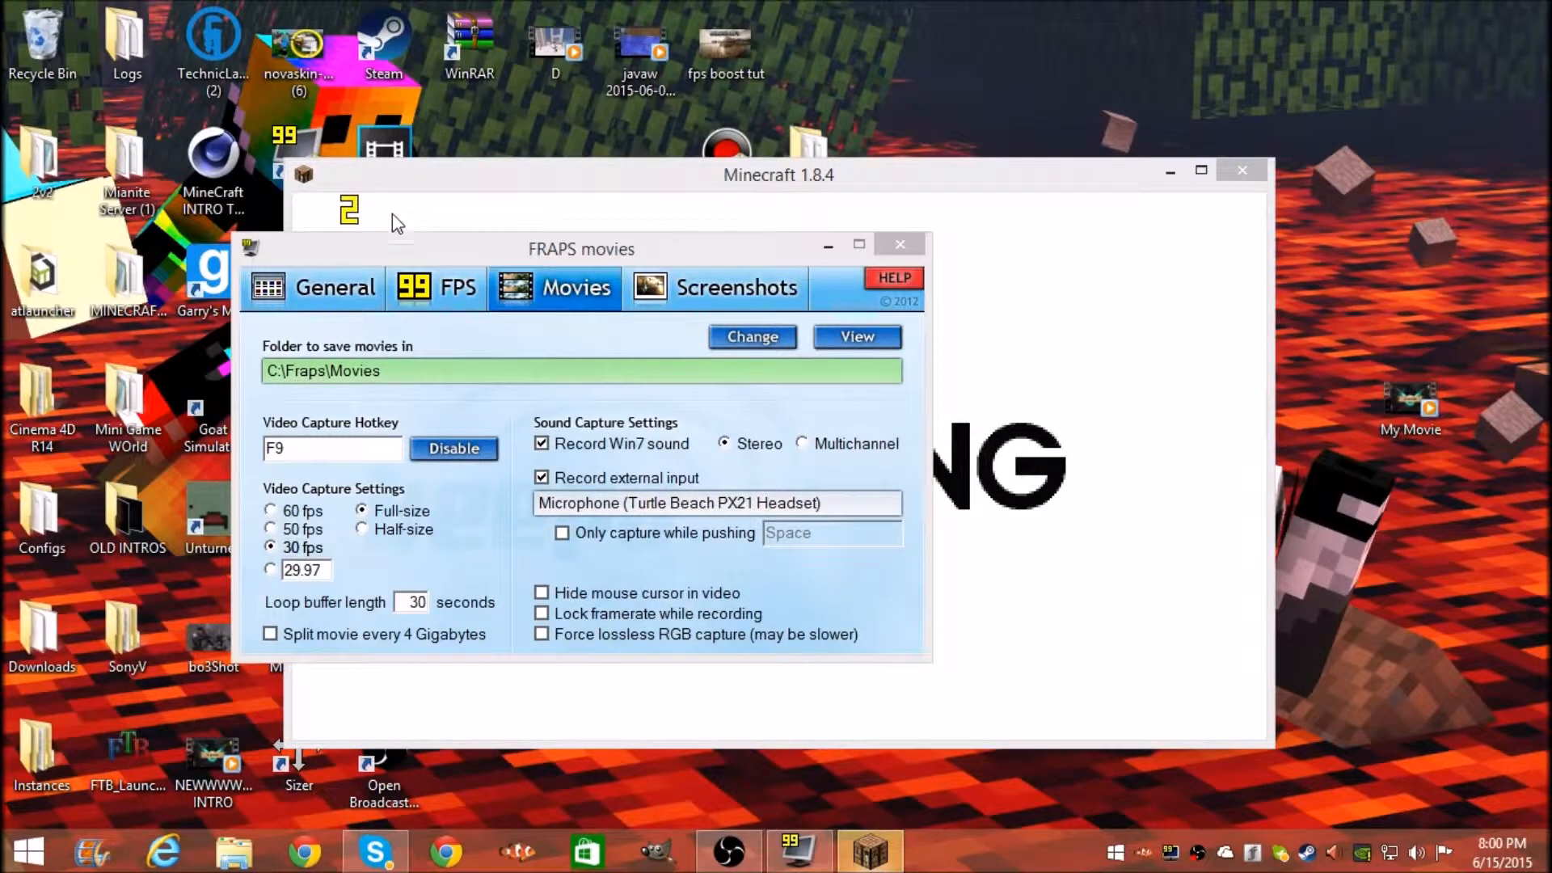
Step: Inspect the Fraps Movies folder holding one earlier javaw recording
left_click(437, 287)
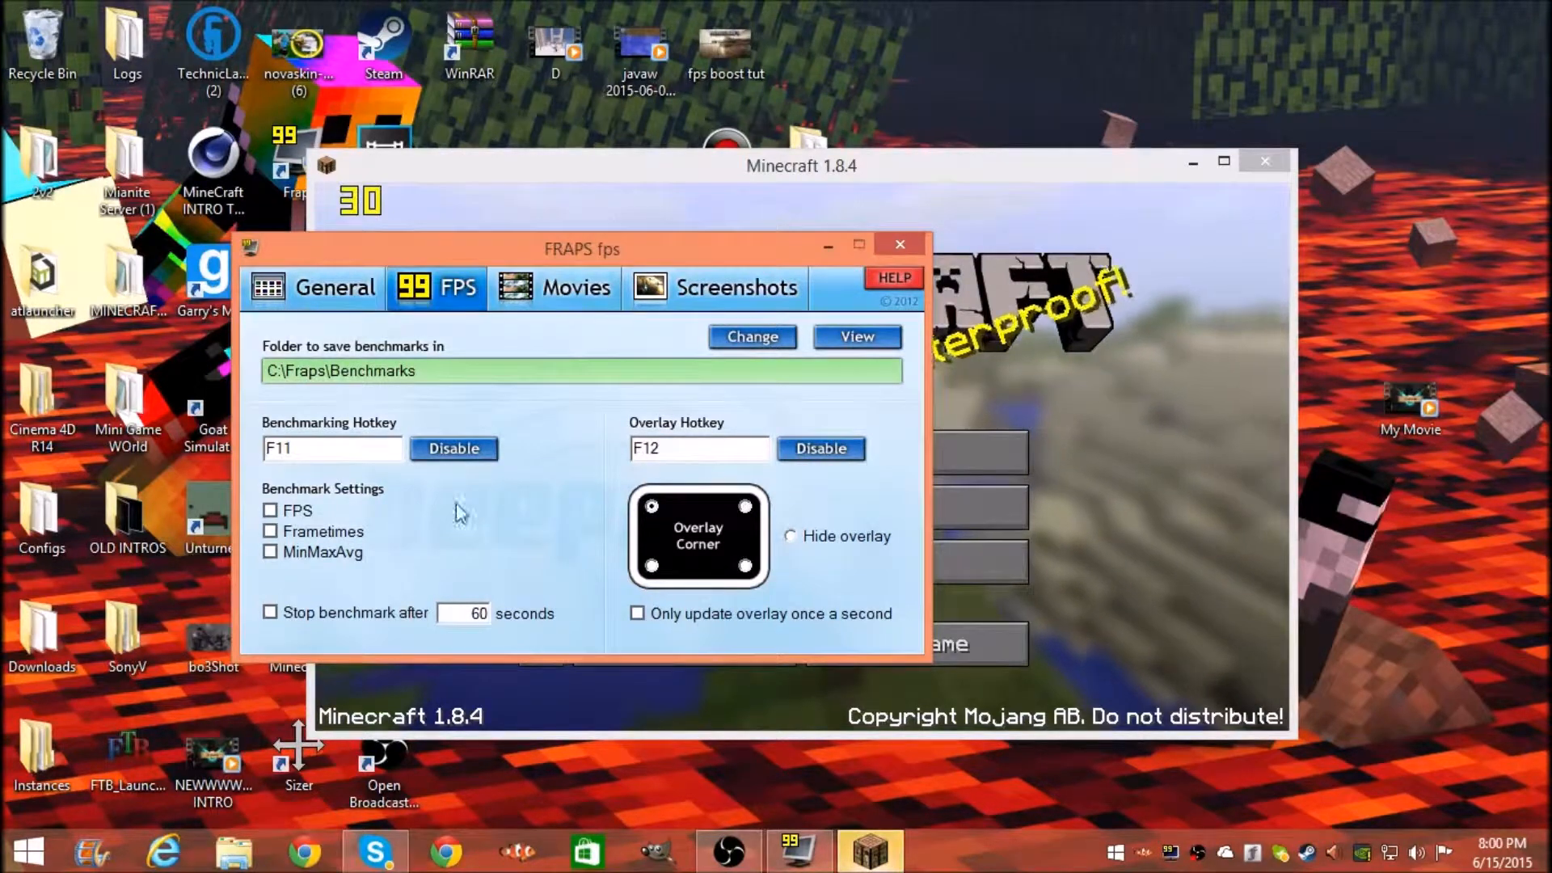
left_click(554, 287)
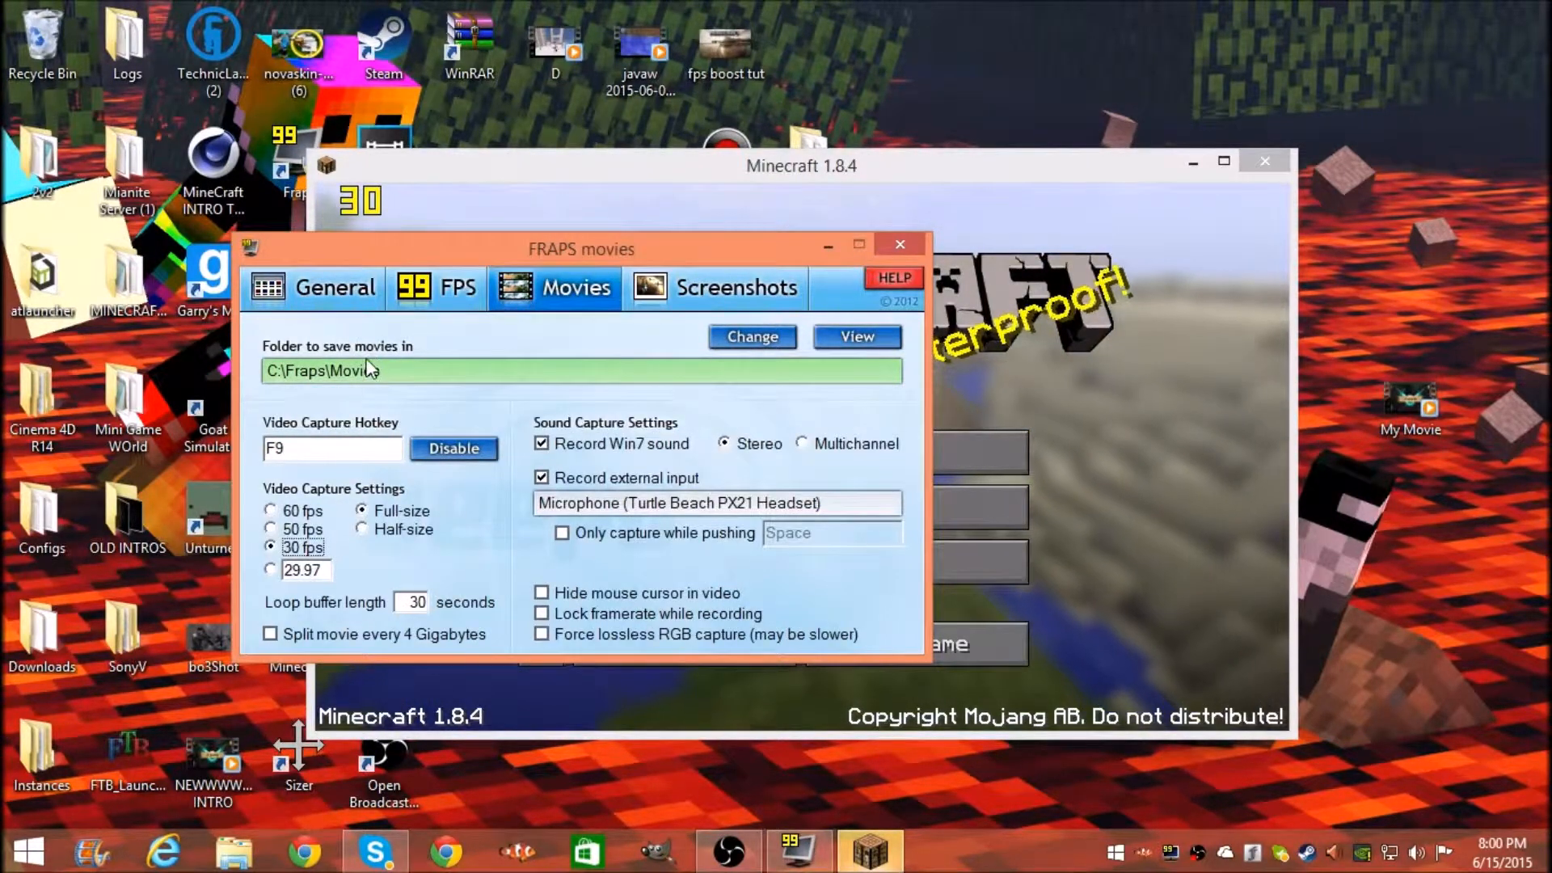
left_click(857, 336)
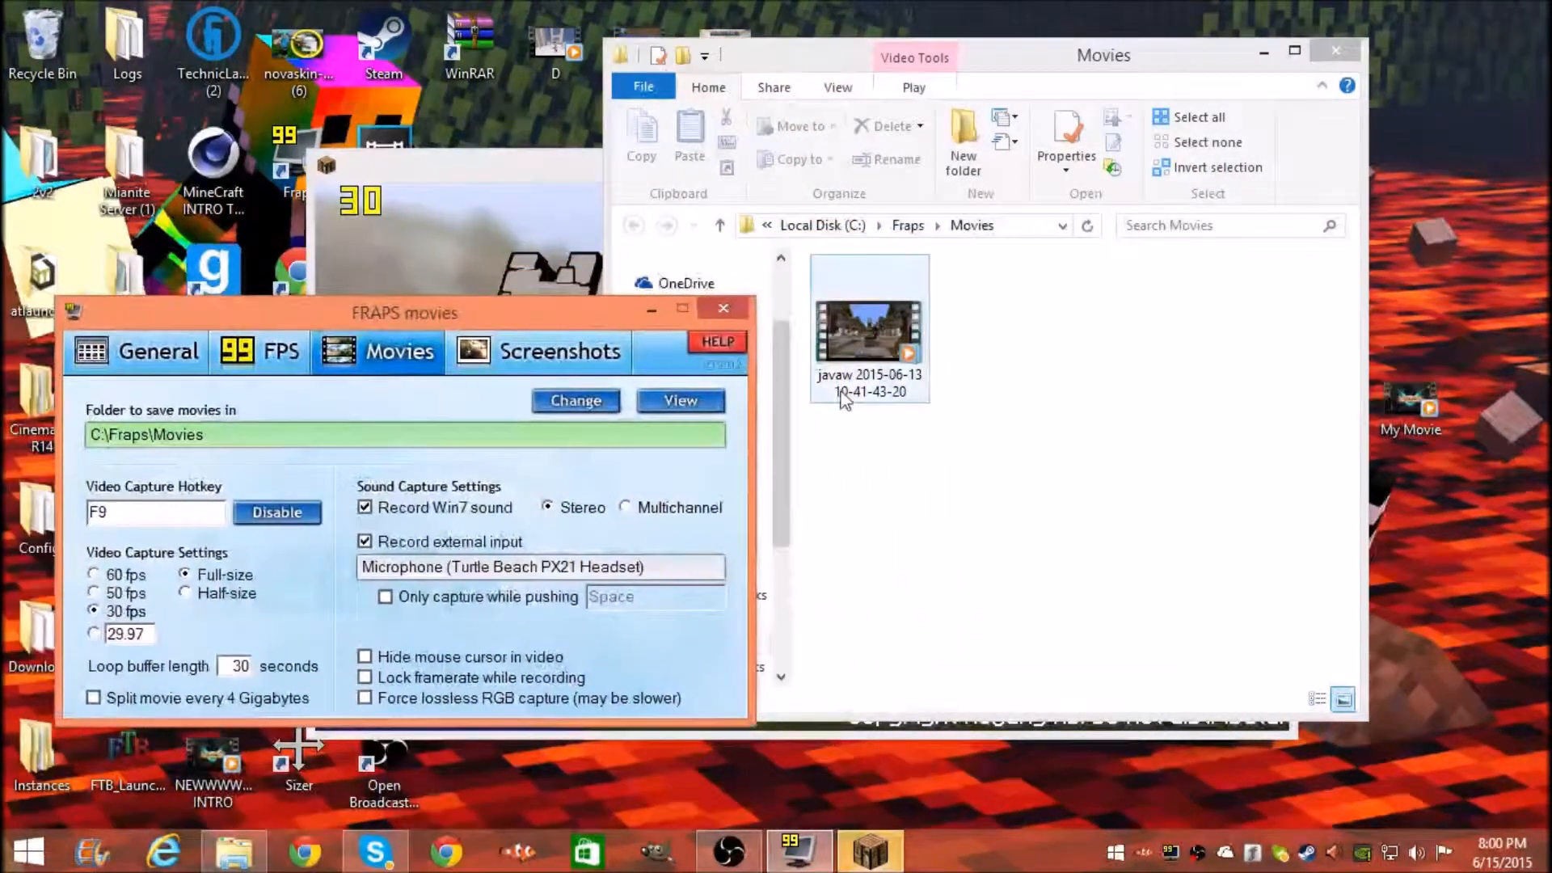
right_click(868, 327)
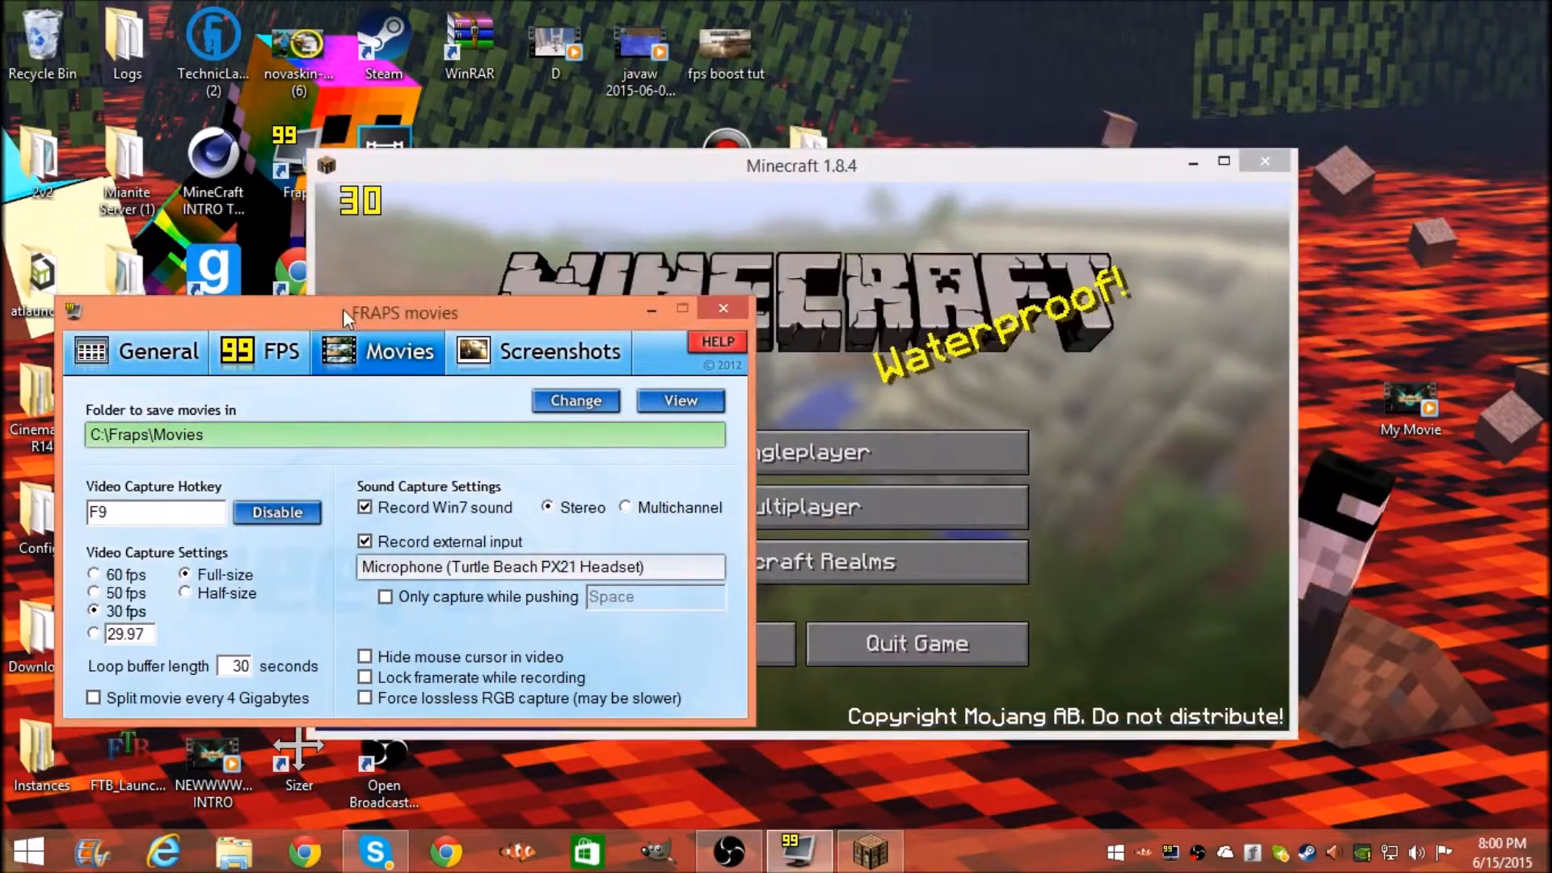
Step: Move Fraps aside and bring Minecraft's title screen with the 30 fps overlay to the front
left_click_drag(404, 312, 723, 215)
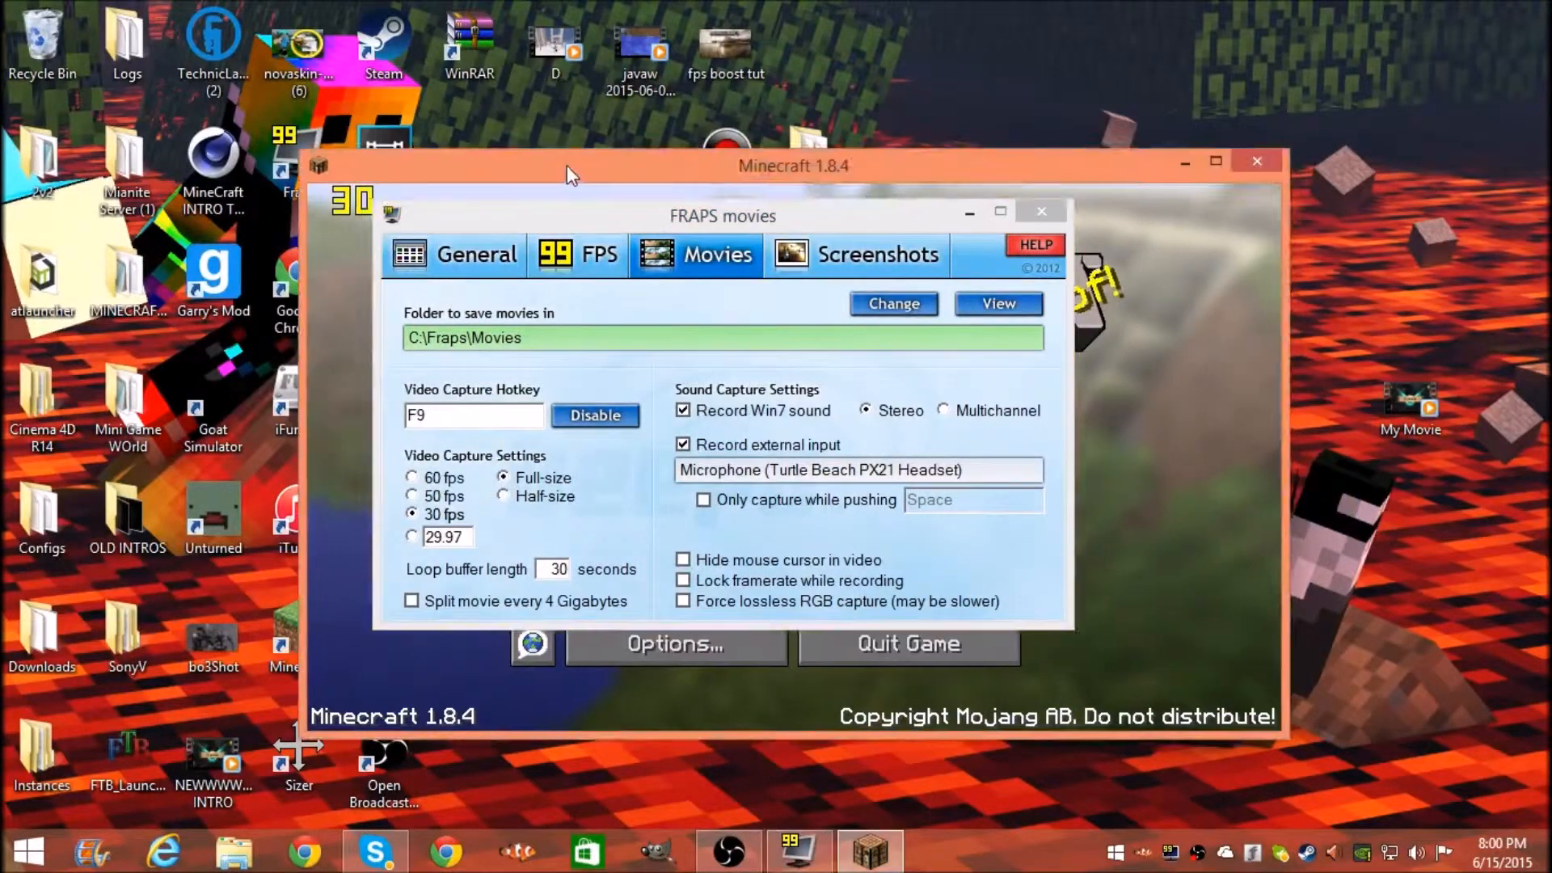
left_click(1039, 210)
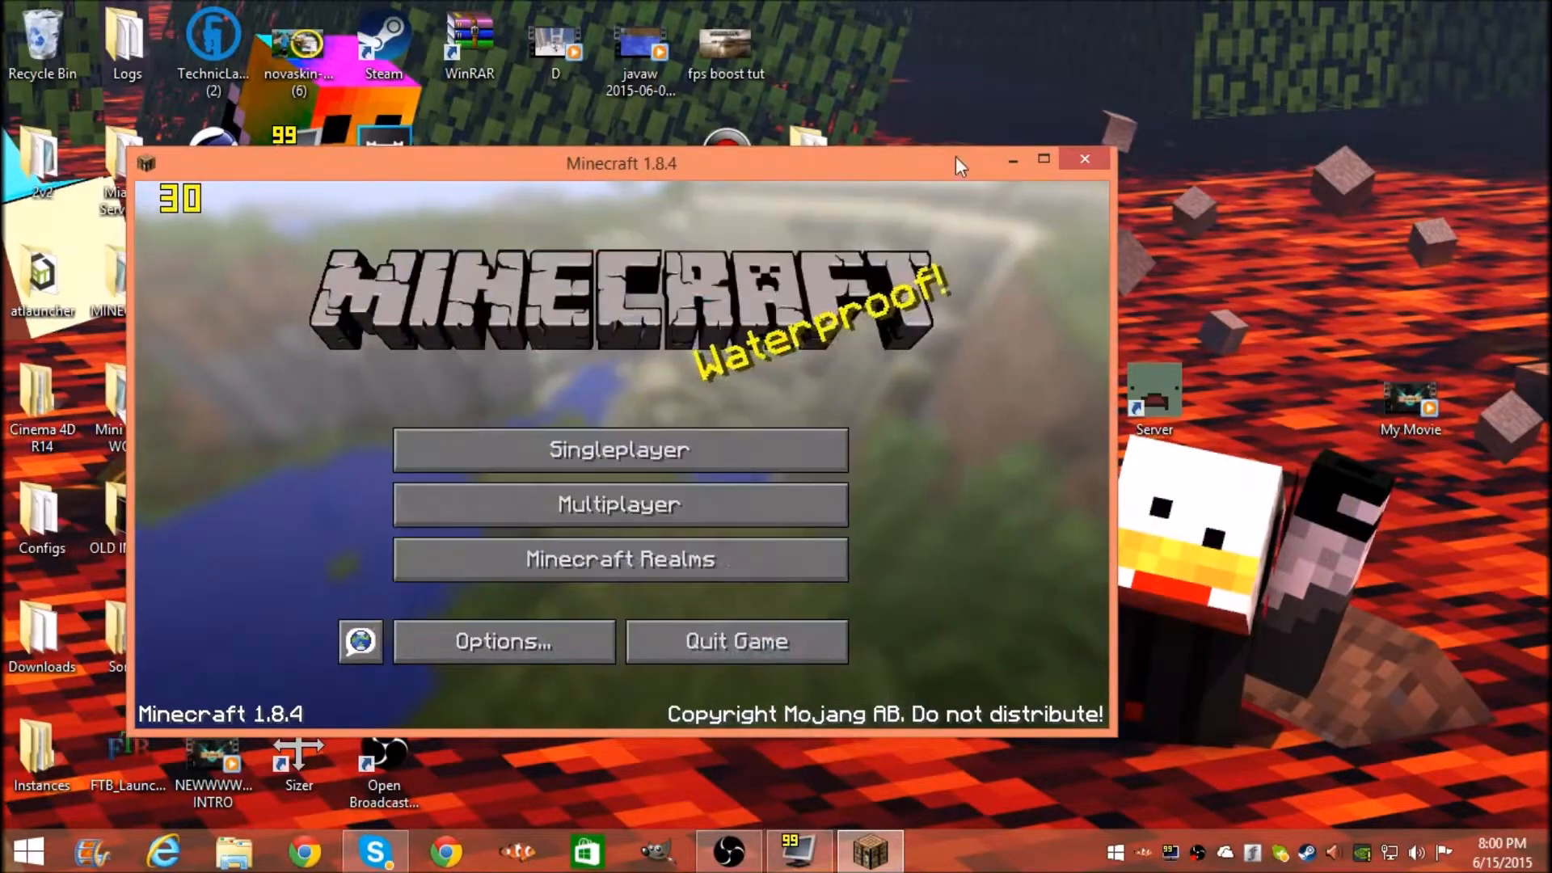
Step: Recentre Minecraft and review Fraps' 30 fps full-size capture, F9 hotkey, Win7 sound and microphone settings
left_click_drag(621, 163, 676, 149)
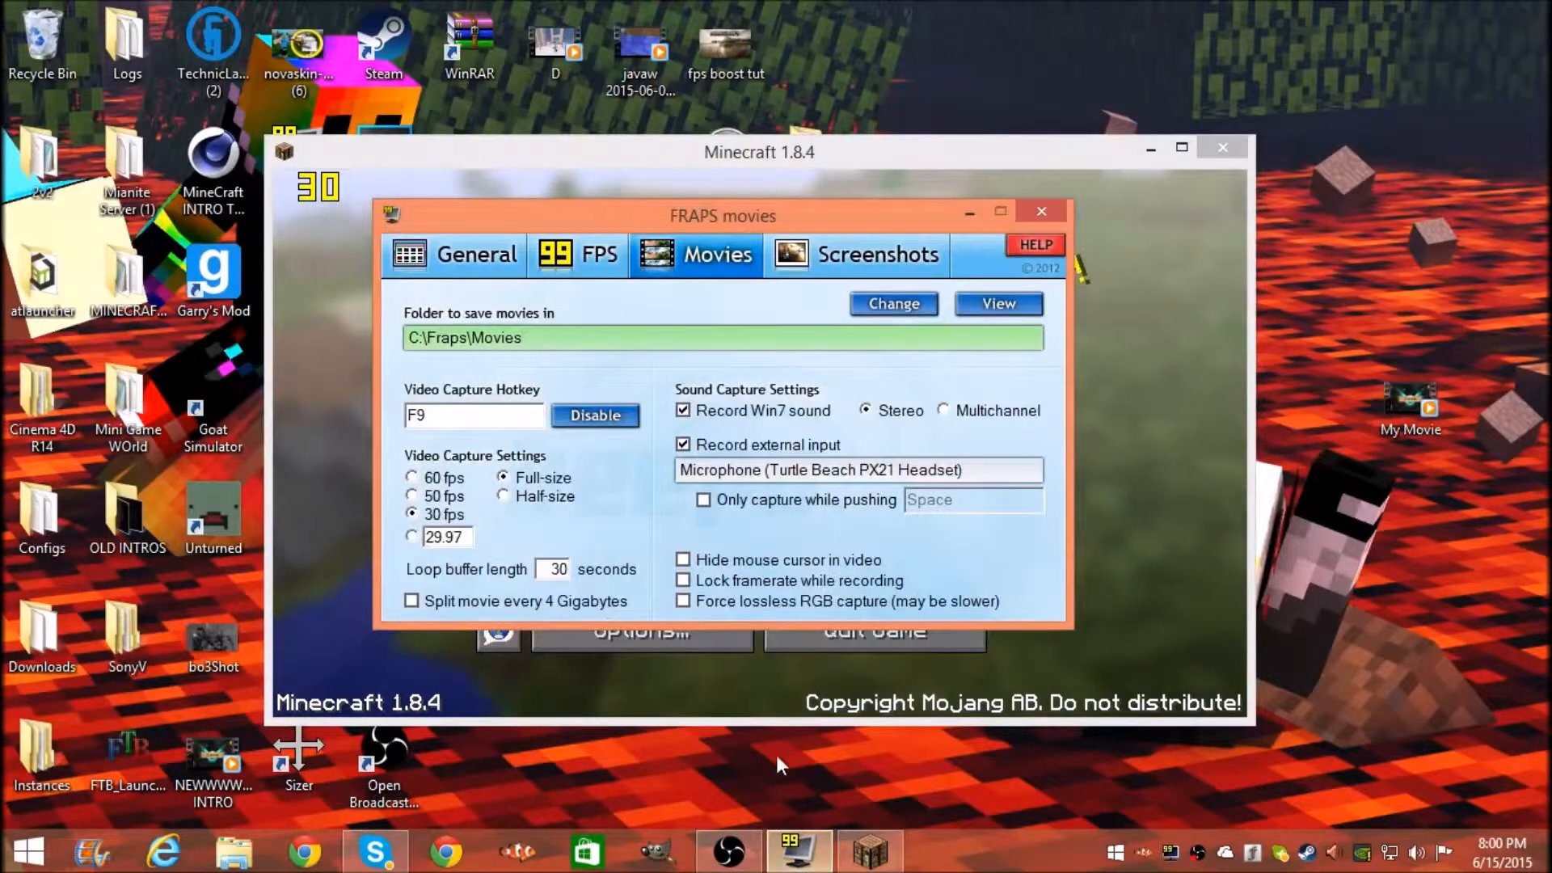
mouse_move(509, 494)
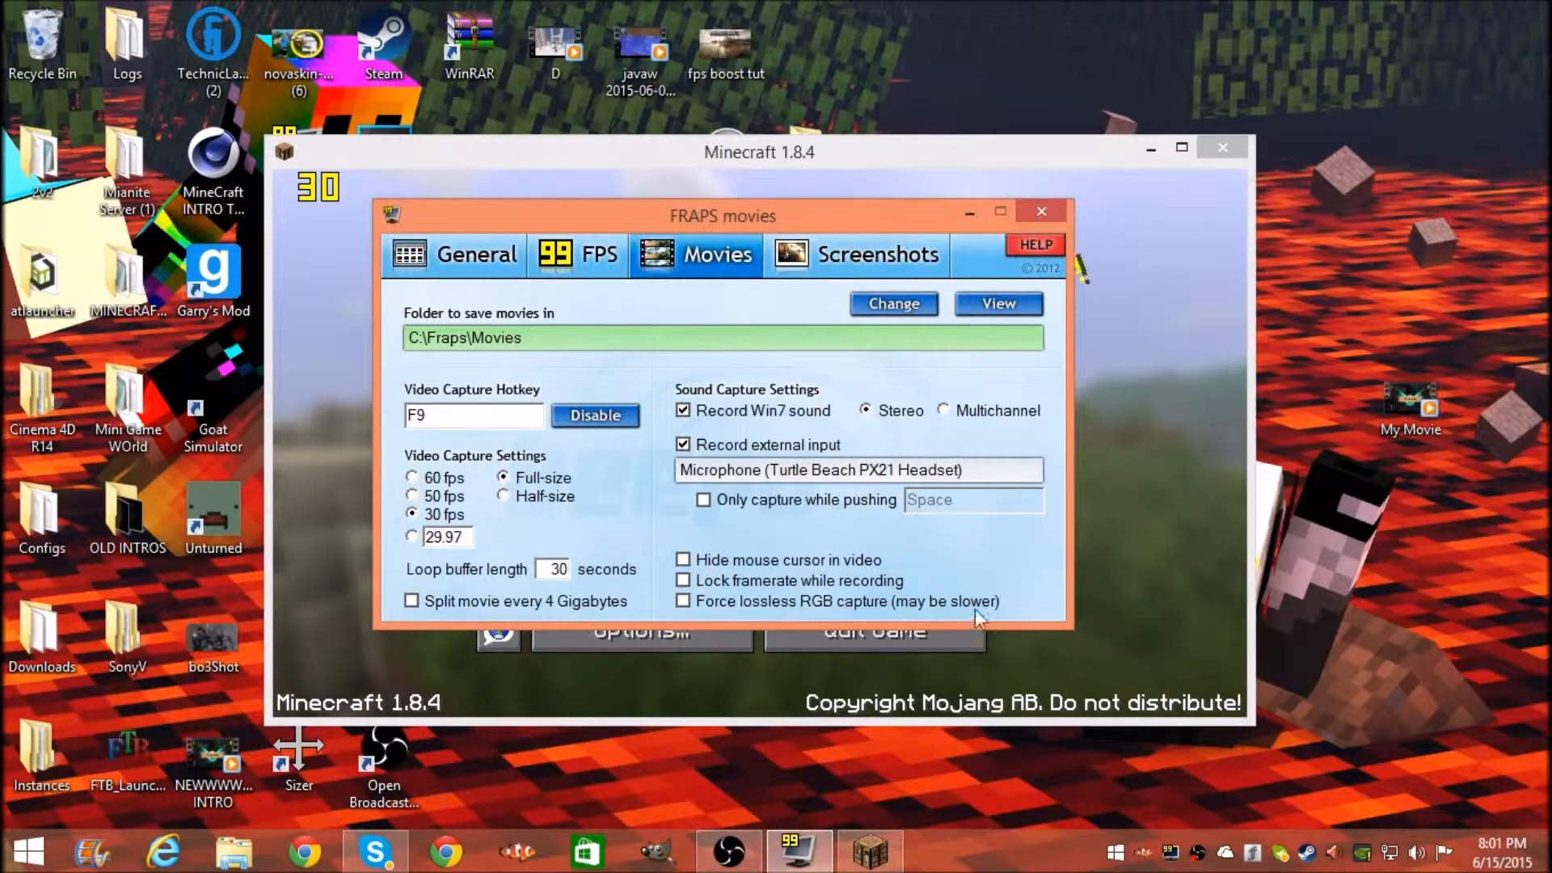
mouse_move(740, 569)
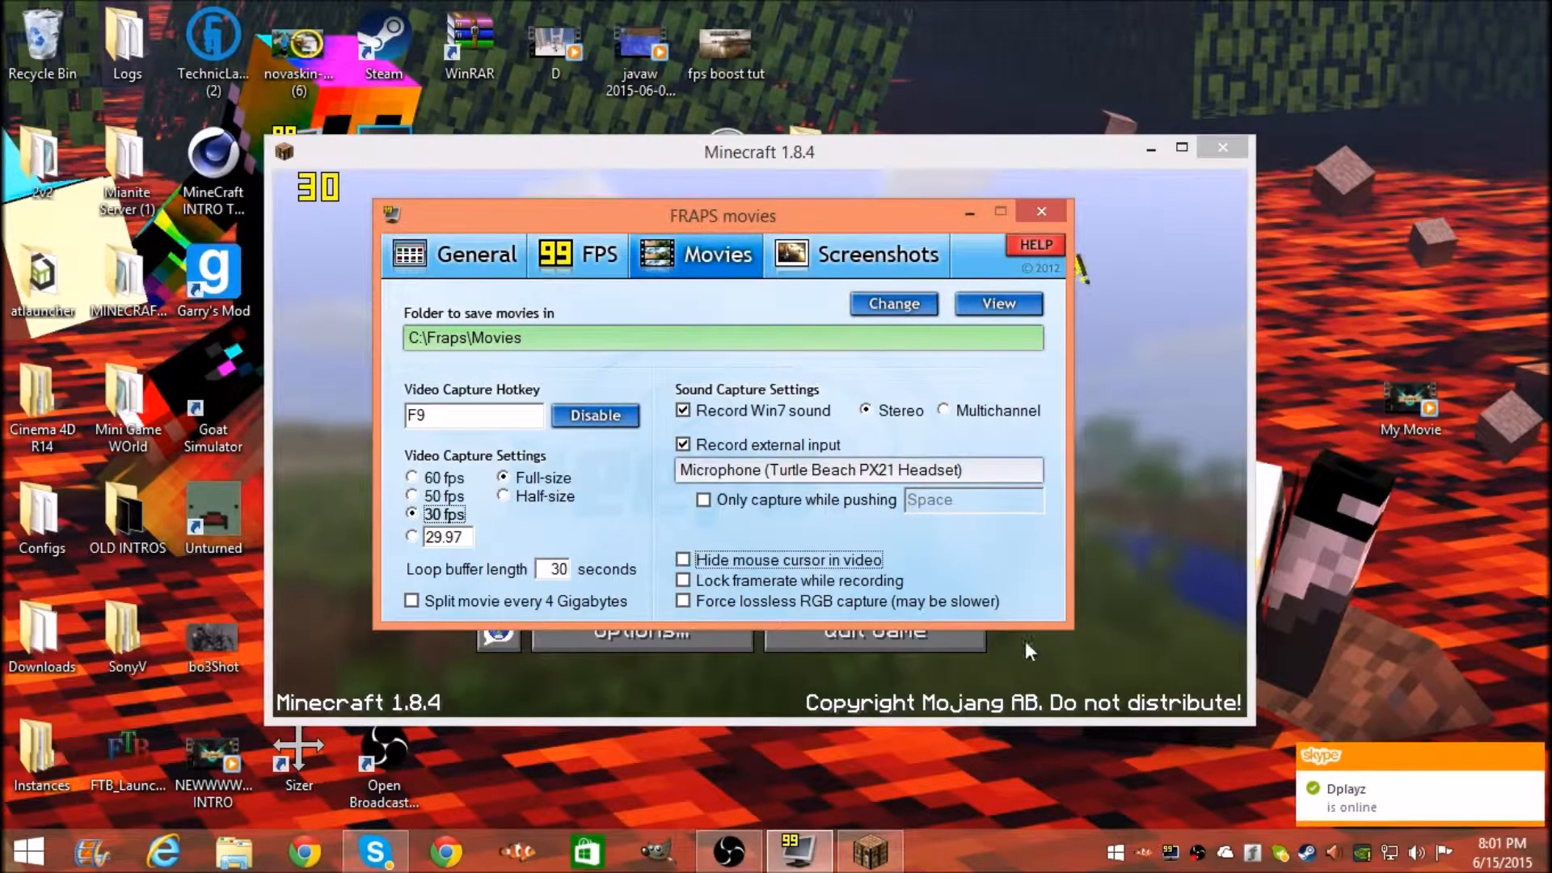
mouse_move(703, 485)
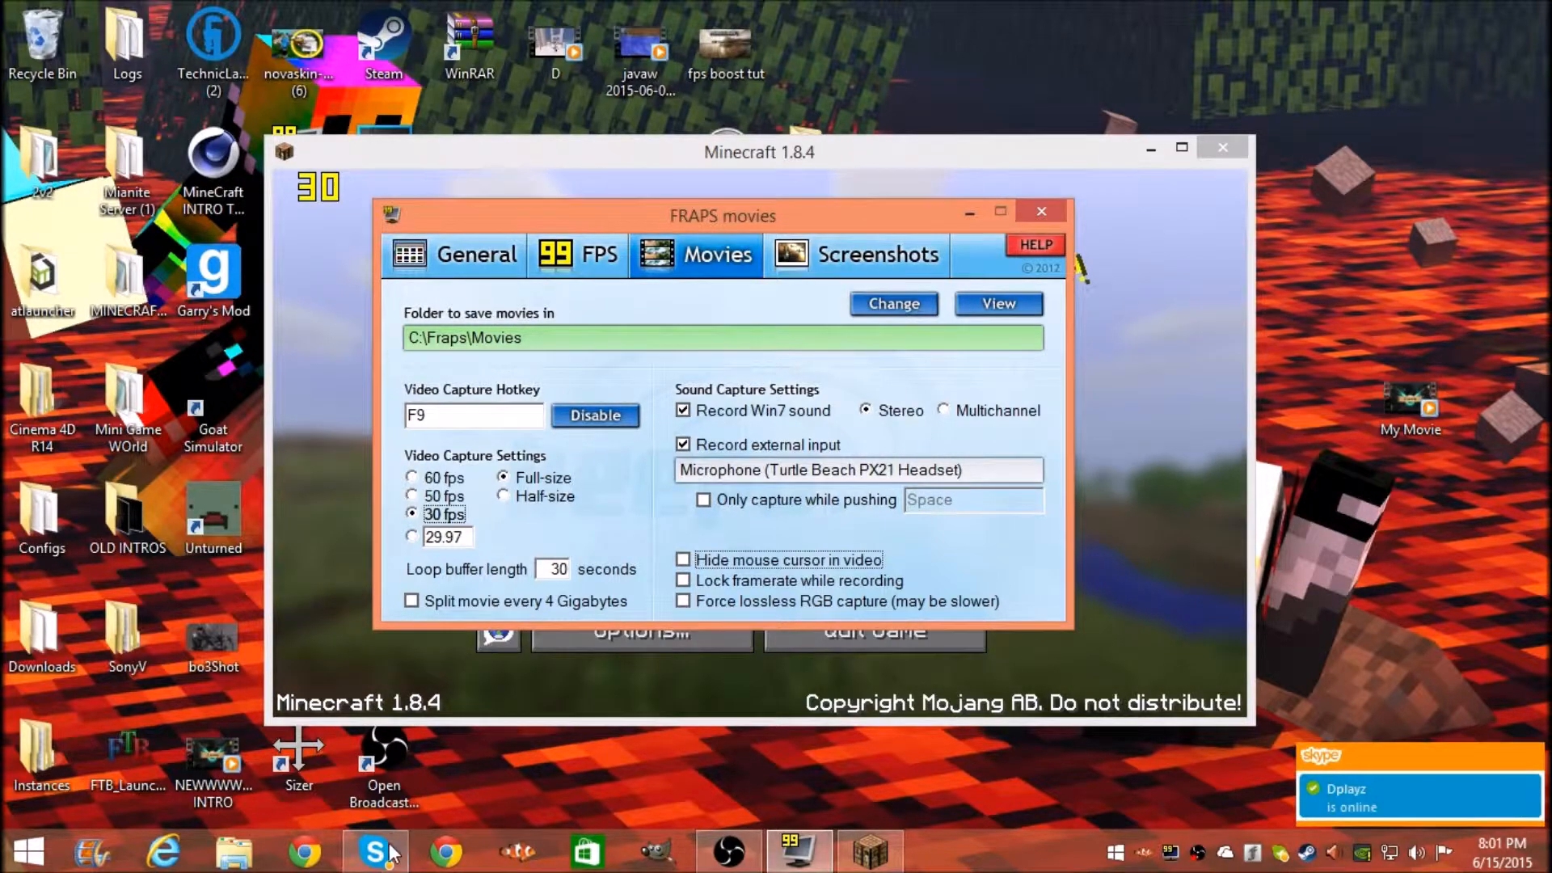
left_click(373, 851)
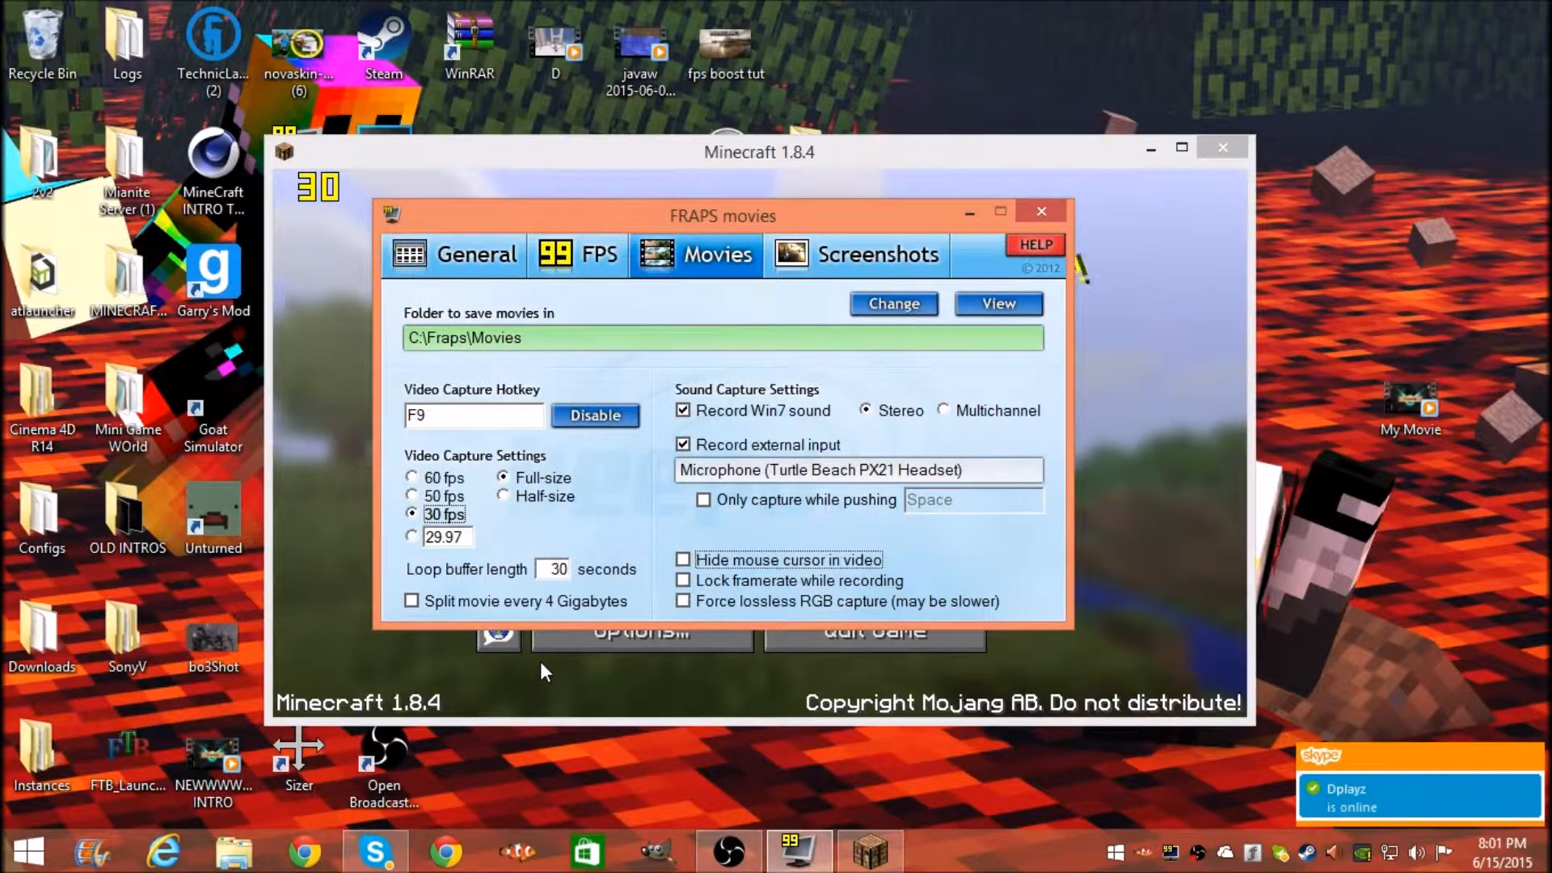
mouse_move(797, 302)
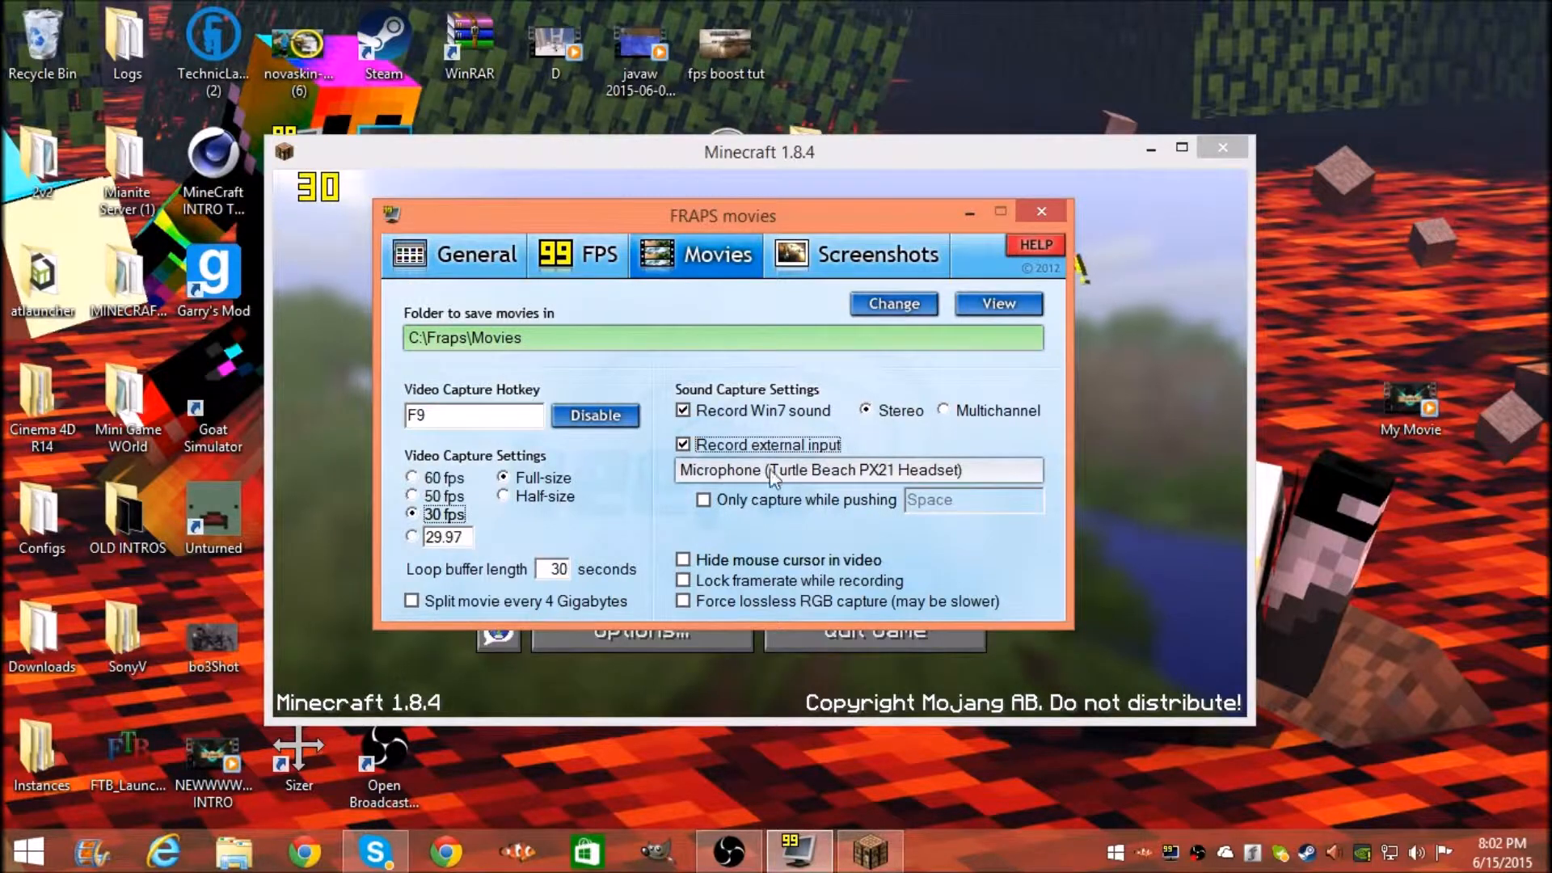
mouse_move(734, 485)
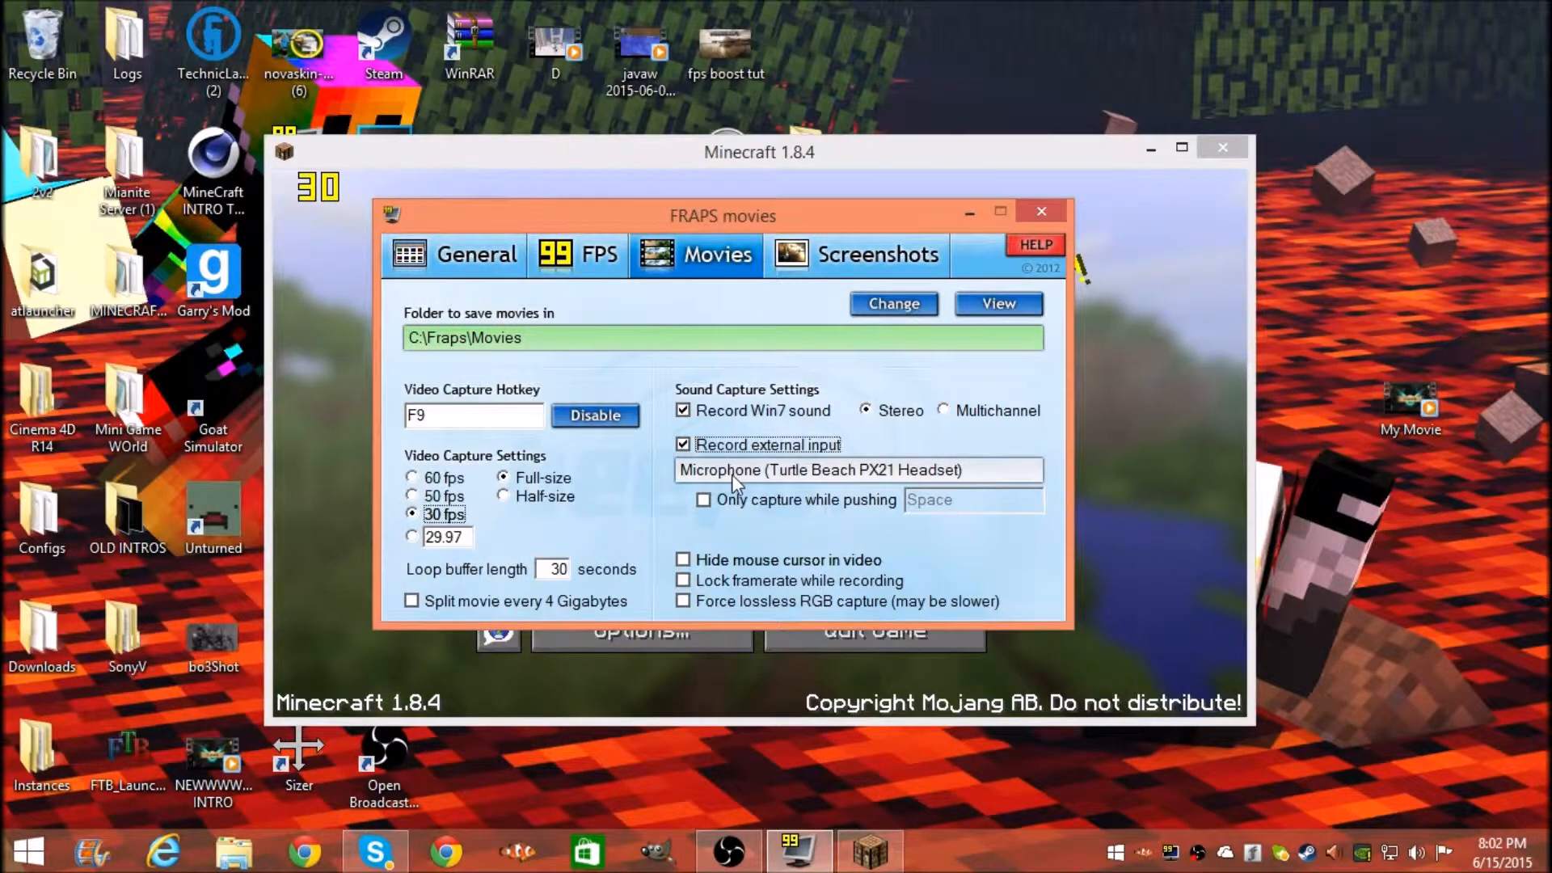
mouse_move(721, 554)
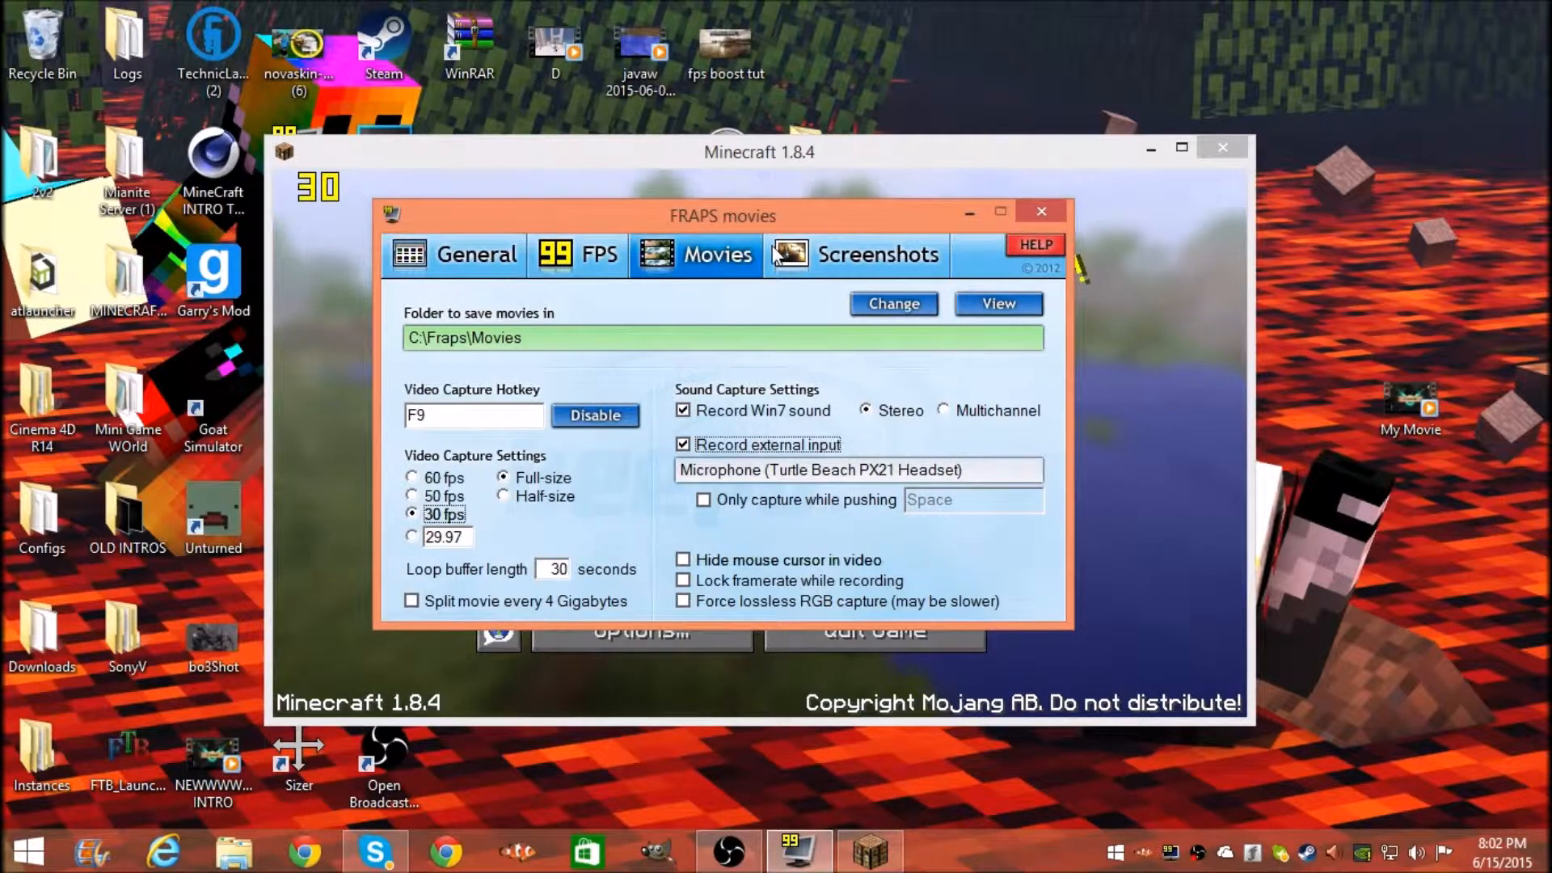
Step: Open Minecraft's Select World list showing Pure Parkour, New World, xD tnt and ZuppieYT saves
left_click(856, 253)
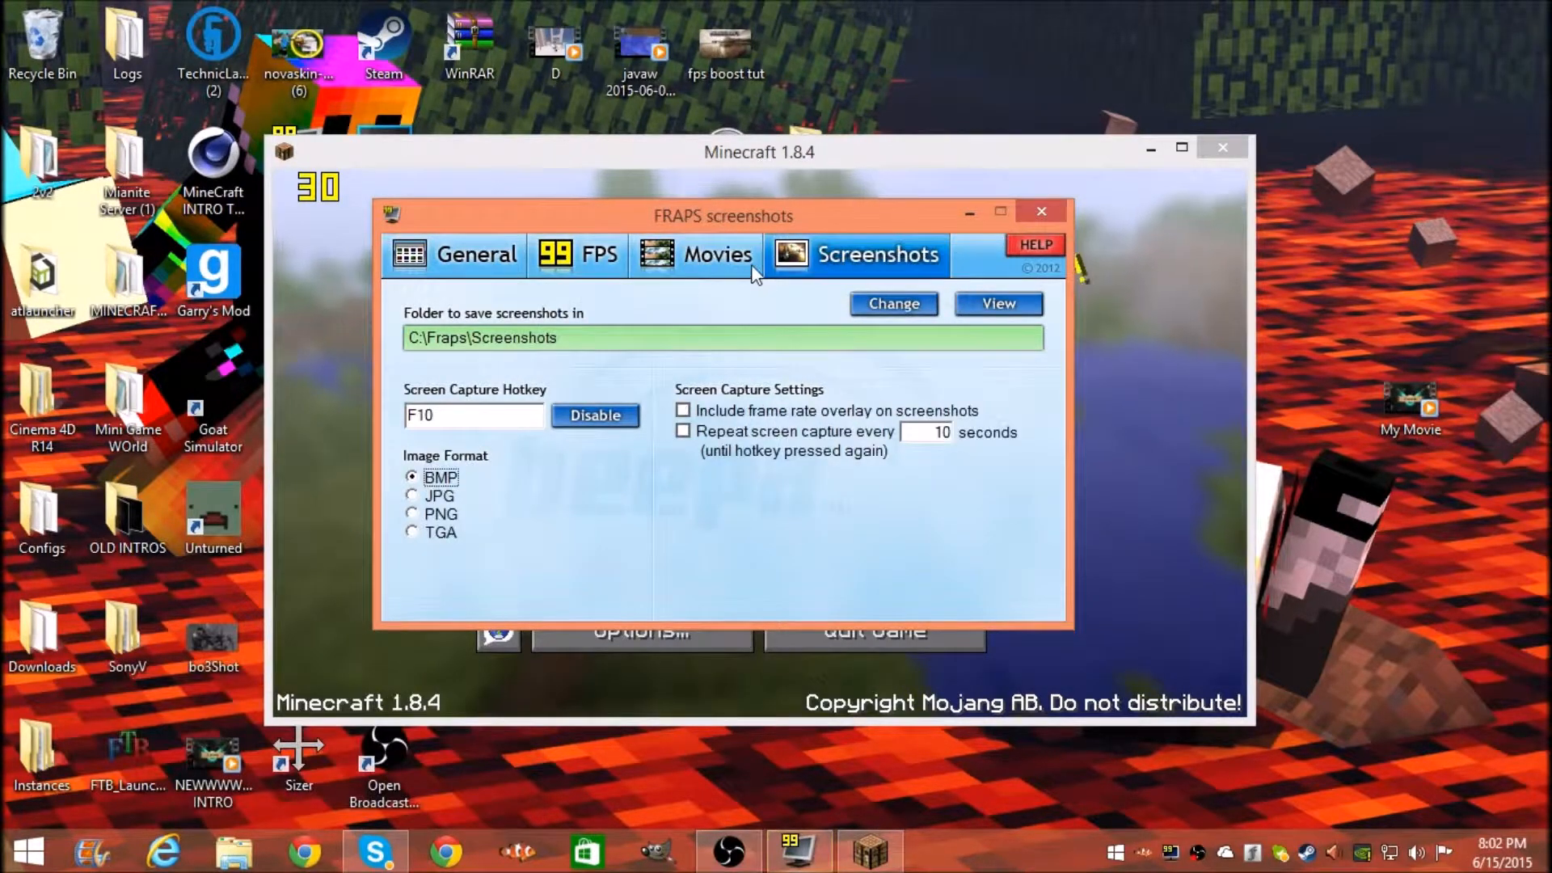
left_click(1039, 212)
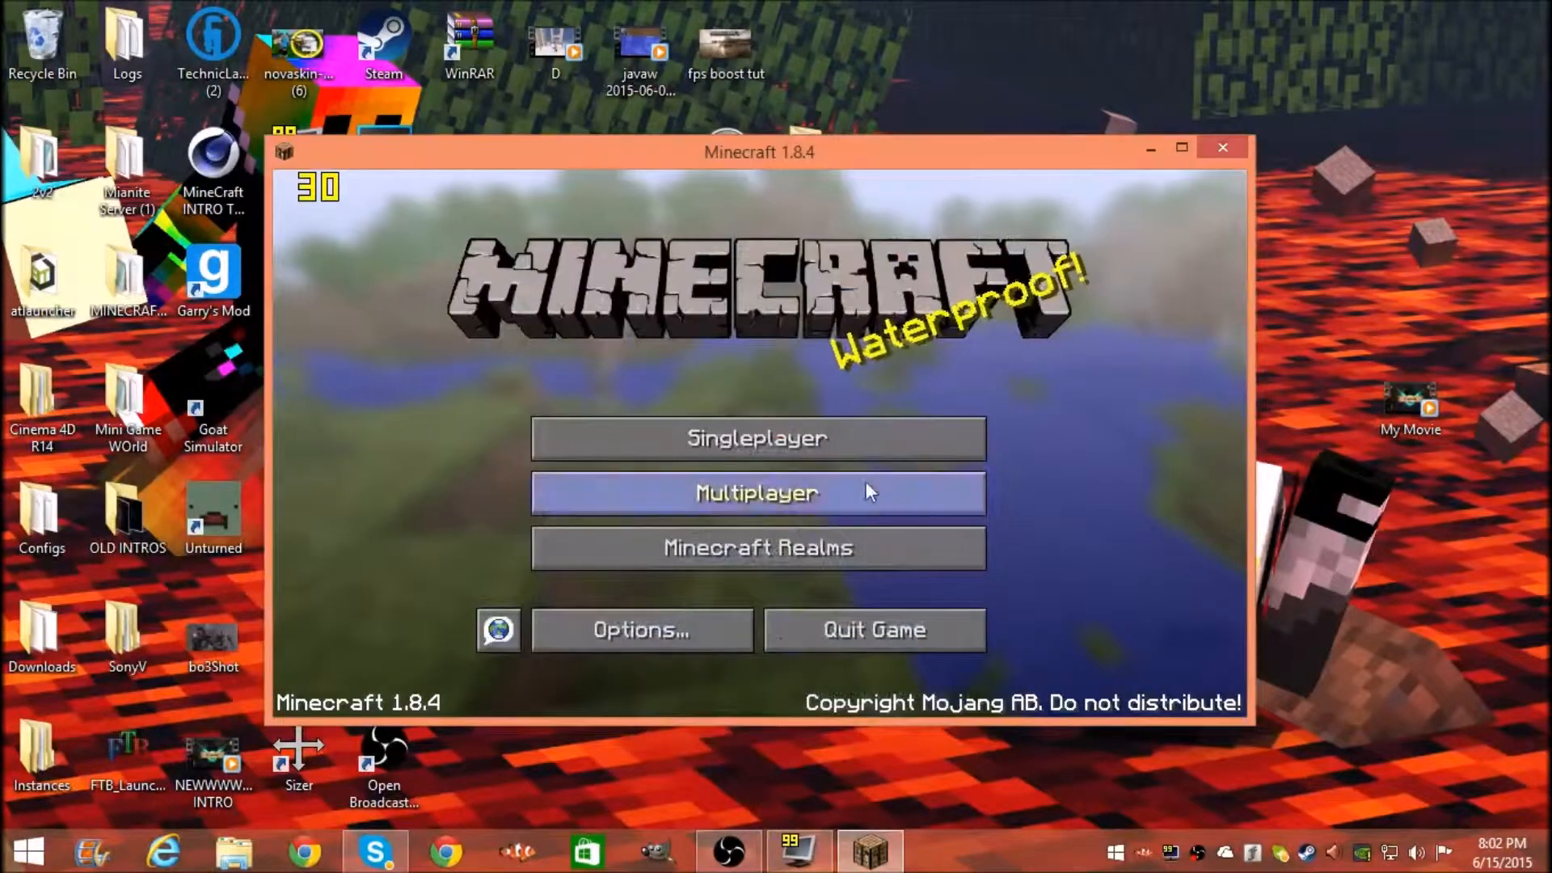
left_click(756, 438)
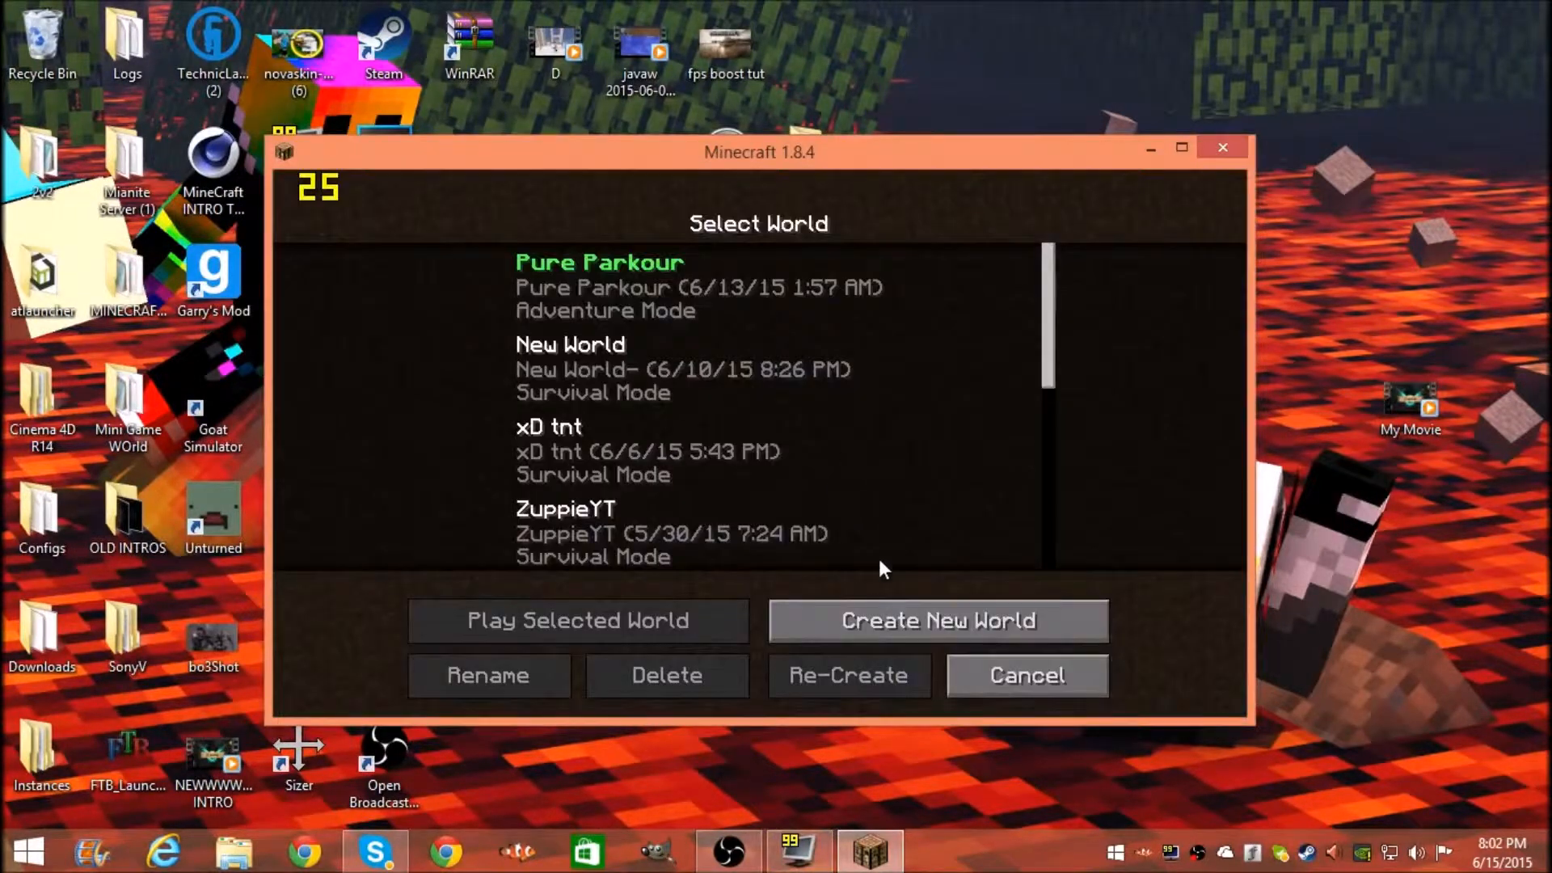